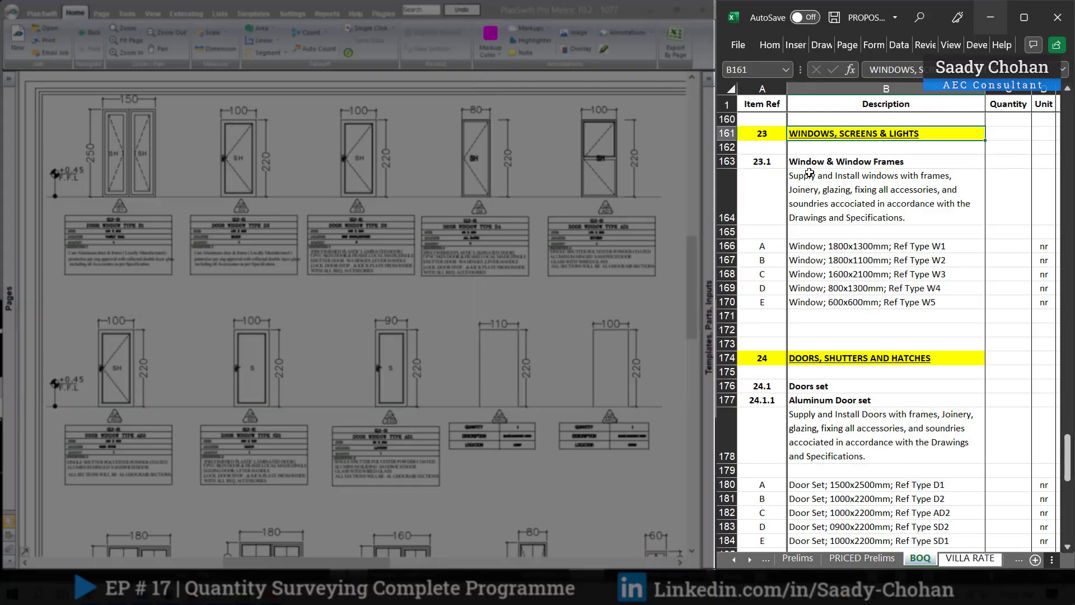
{"action": "mouse_move", "coordinate": [843, 236]}
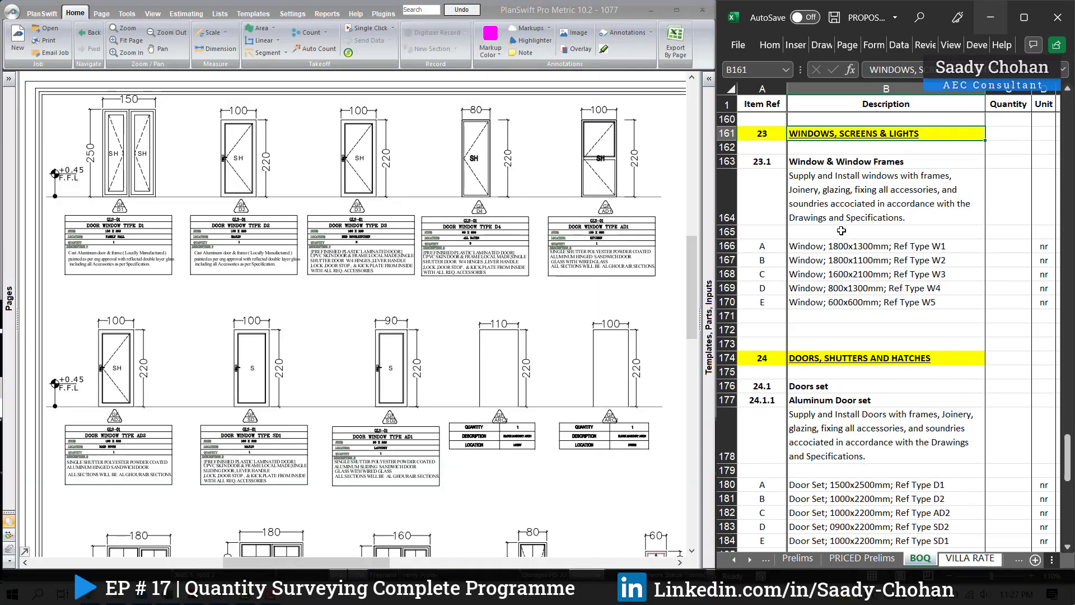
{"action": "mouse_move", "coordinate": [894, 160]}
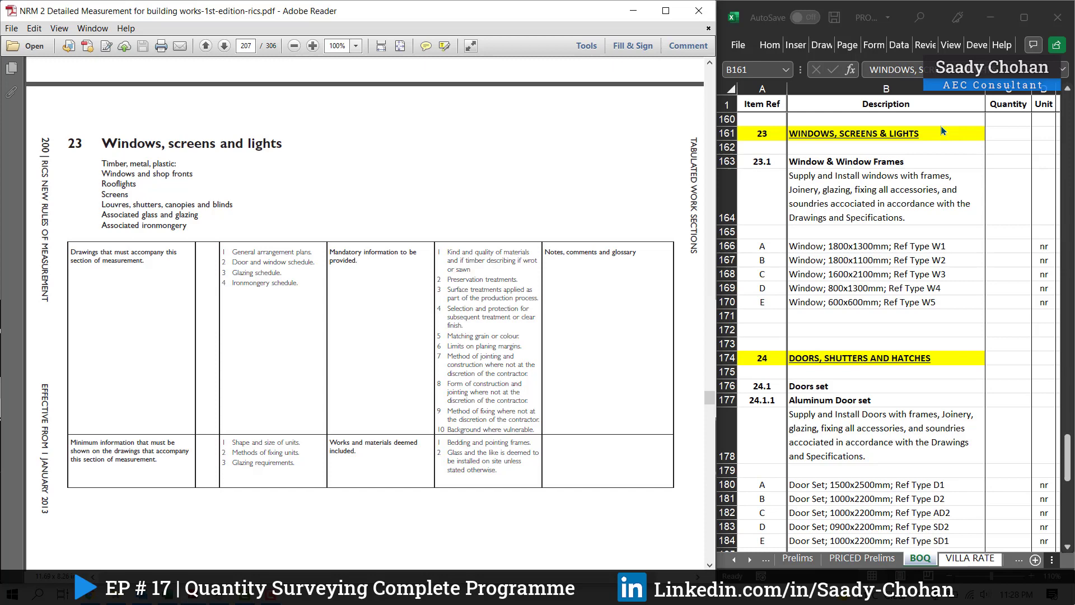
{"action": "scroll", "scroll_direction": "down", "scroll_amount": 3}
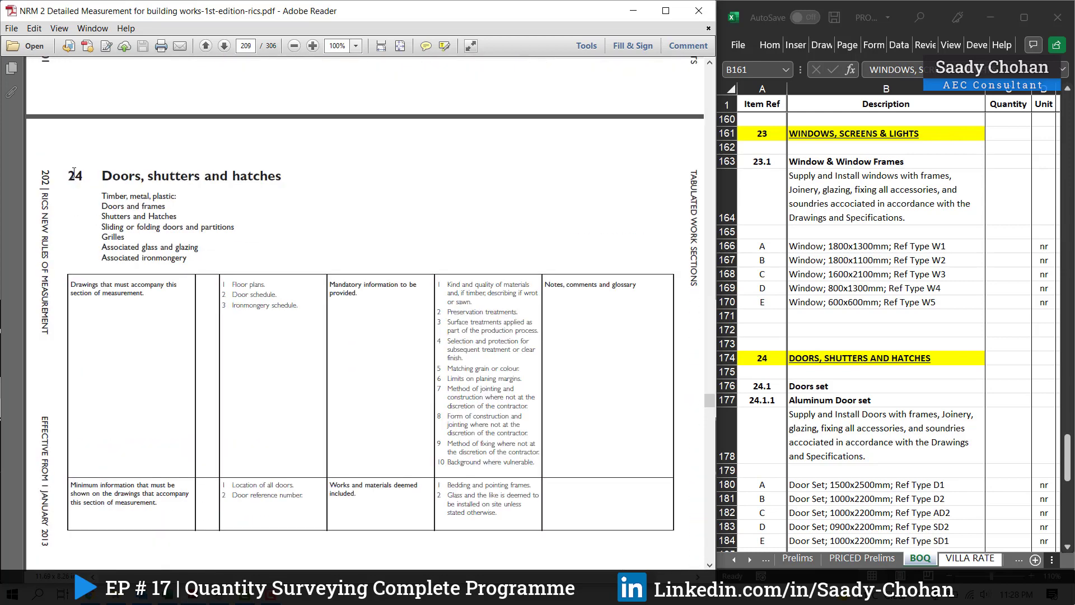
{"action": "mouse_move", "coordinate": [161, 185]}
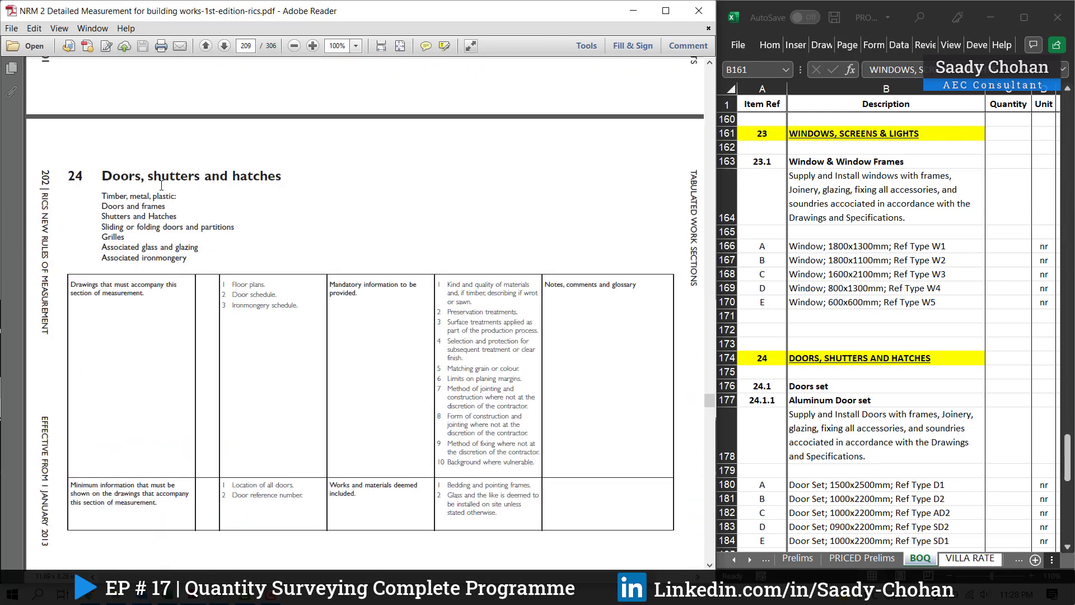
{"action": "scroll", "scroll_direction": "down", "scroll_amount": 3}
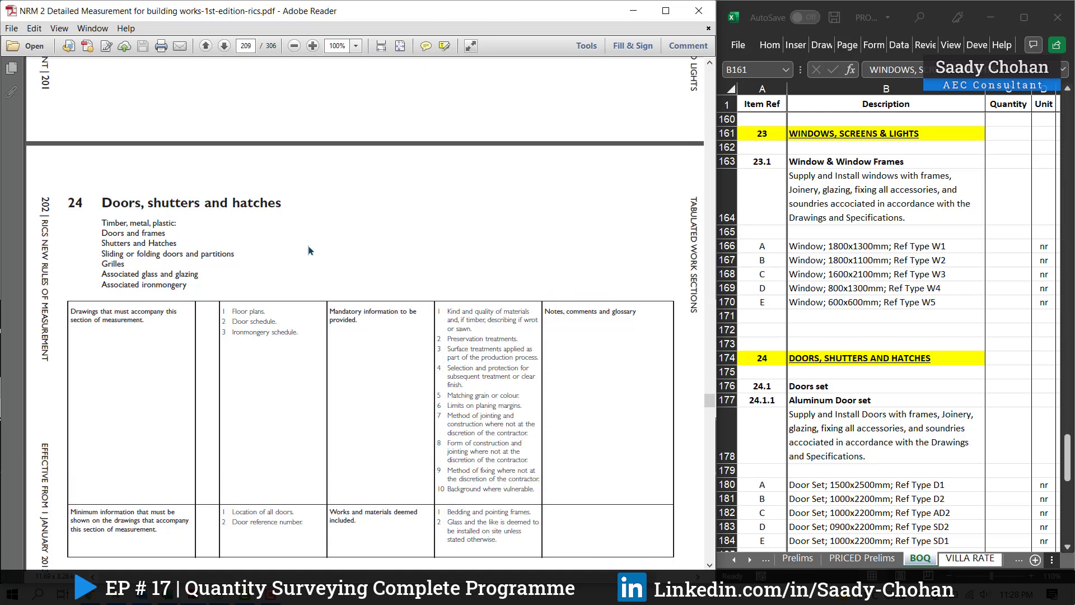
{"action": "left_click", "coordinate": [223, 44]}
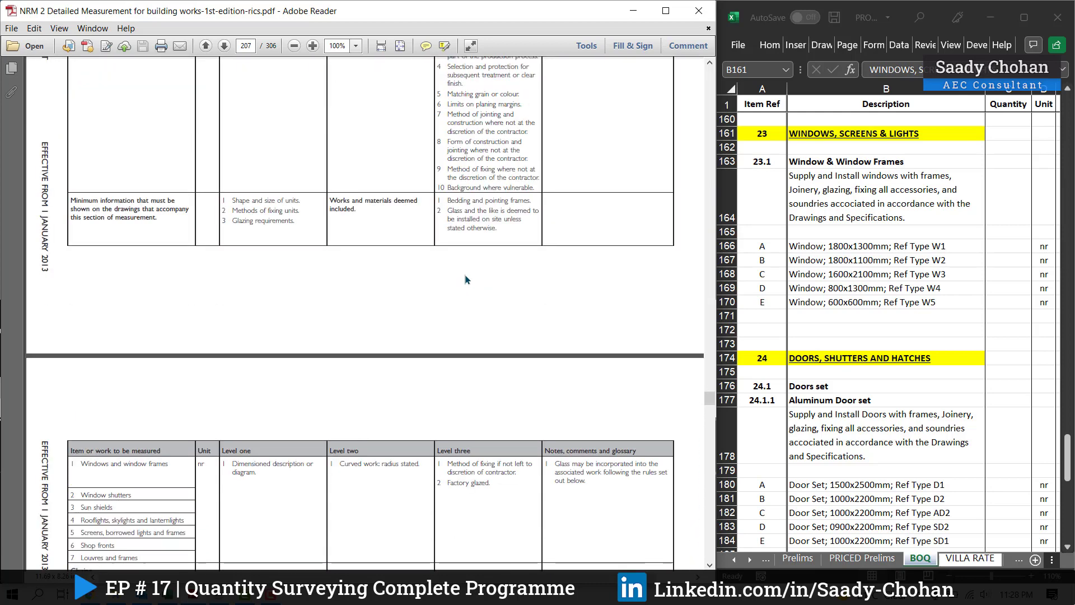
{"action": "scroll", "scroll_direction": "up", "scroll_amount": 3}
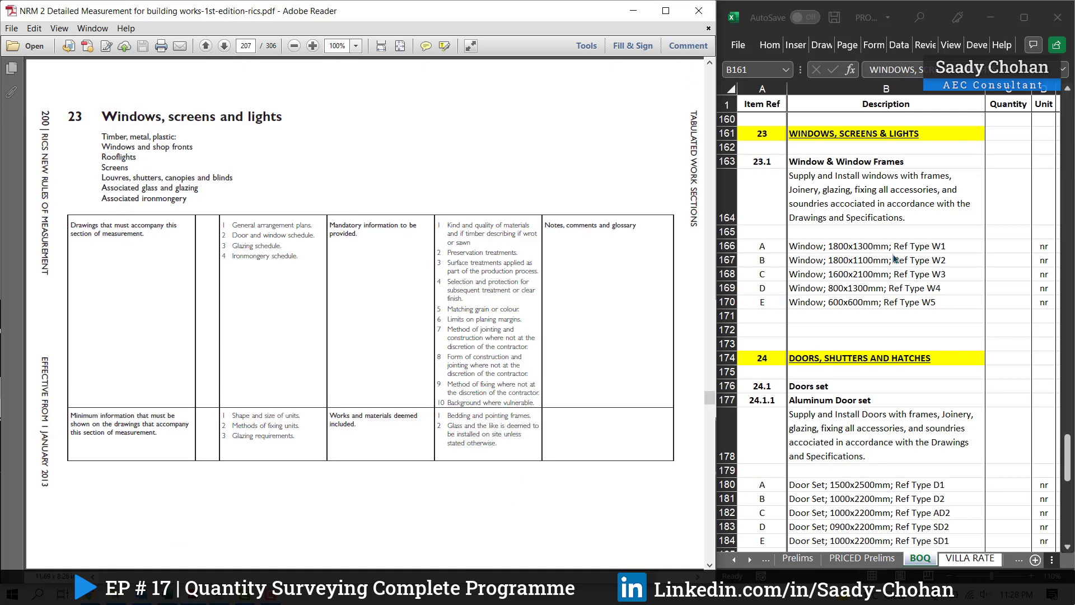
{"action": "mouse_move", "coordinate": [1006, 254]}
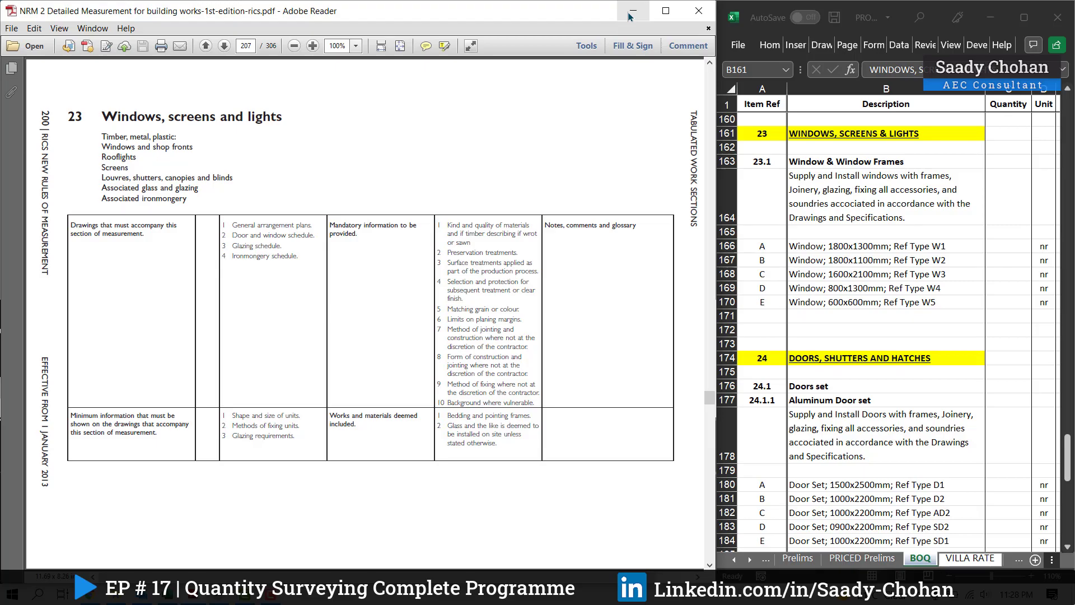
Minimize Adobe Reader so the PlanSwift door schedule drawing shows again
{"action": "left_click", "coordinate": [628, 10]}
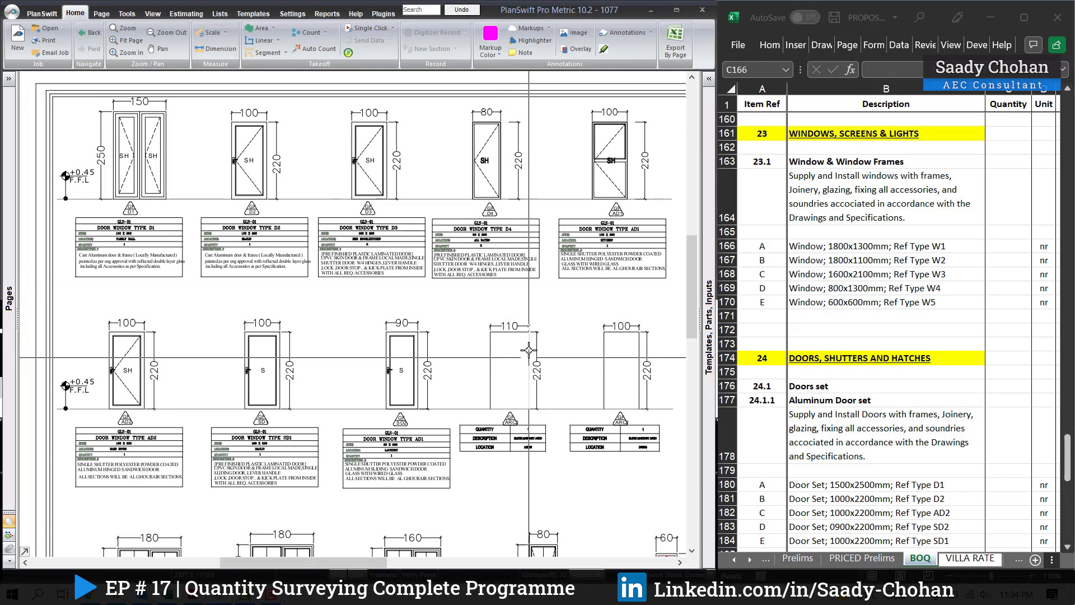
{"action": "mouse_move", "coordinate": [543, 475]}
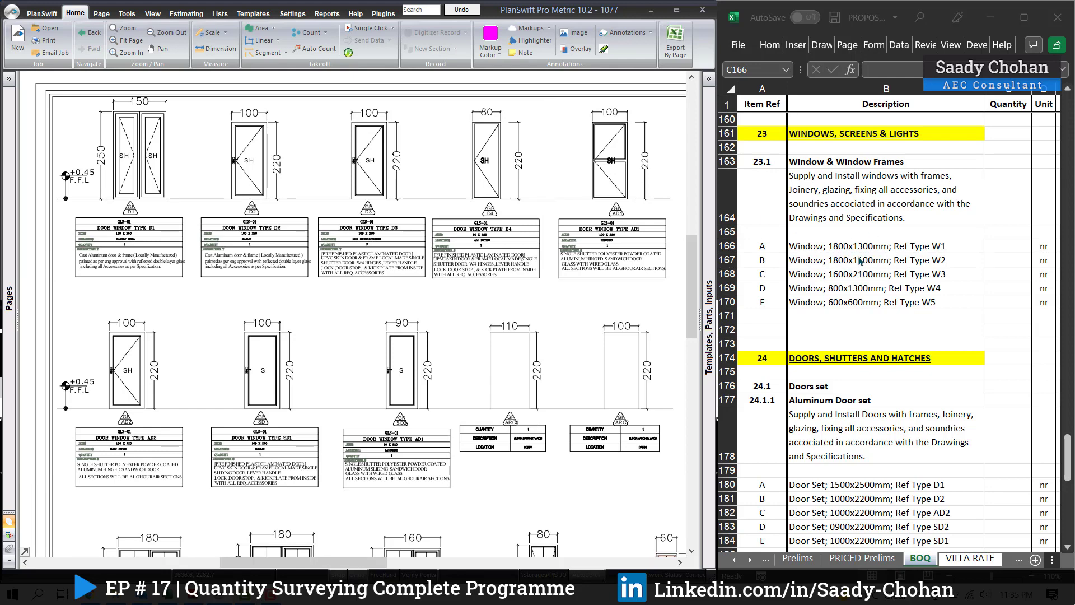
{"action": "mouse_move", "coordinate": [924, 255]}
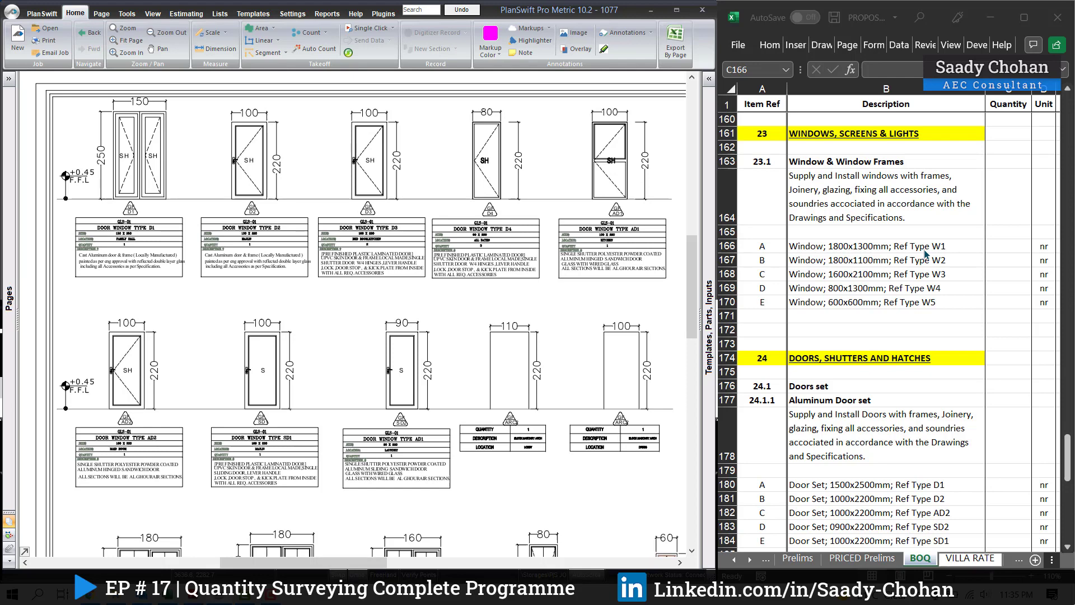
Enter window quantities 2 for W1, 1 each for W2–W4 and 2 for W5 in column C
{"action": "scroll", "scroll_direction": "down", "scroll_amount": 3}
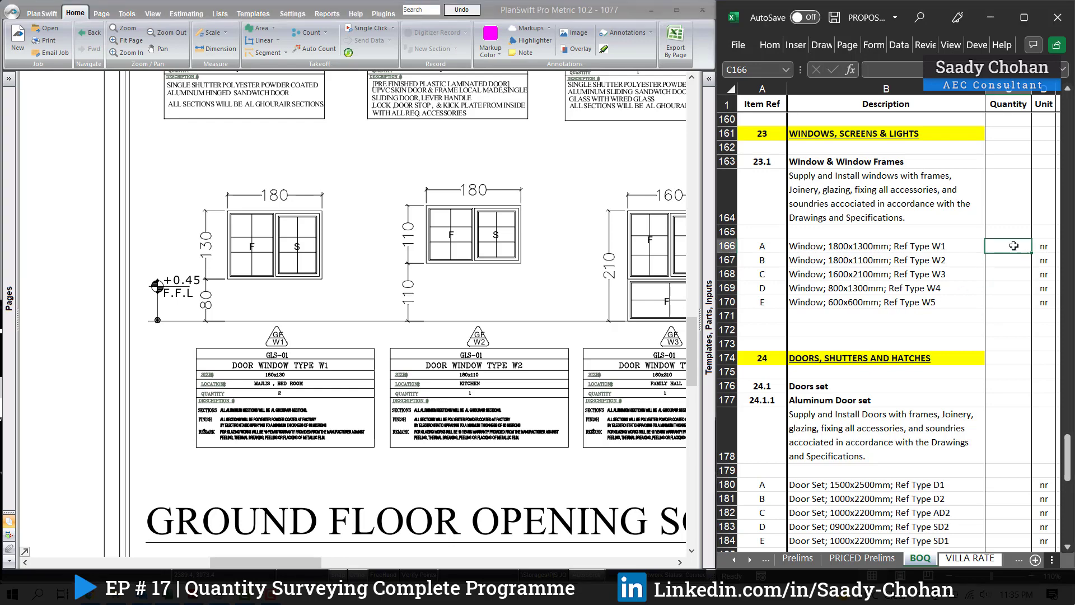
{"action": "left_click", "coordinate": [1008, 274]}
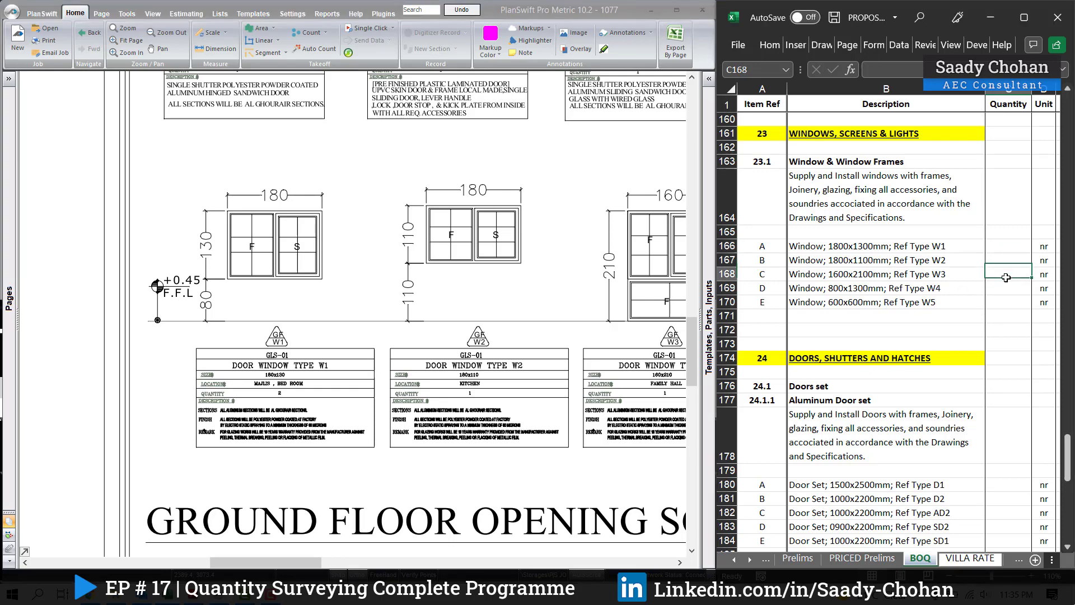
{"action": "left_click", "coordinate": [1008, 302]}
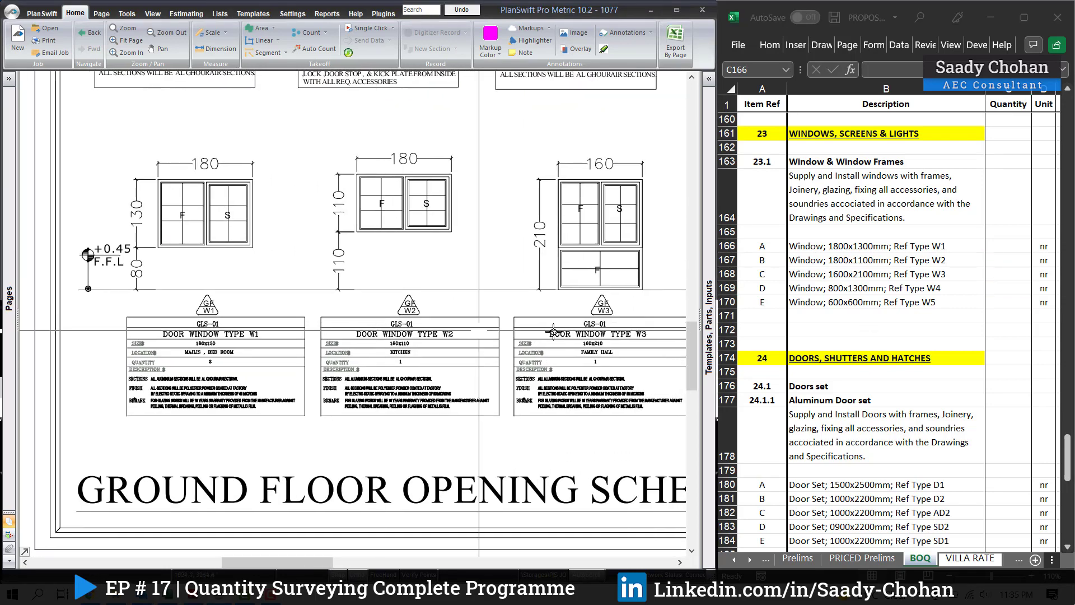
{"action": "mouse_move", "coordinate": [998, 247]}
{"action": "type", "text": "2"}
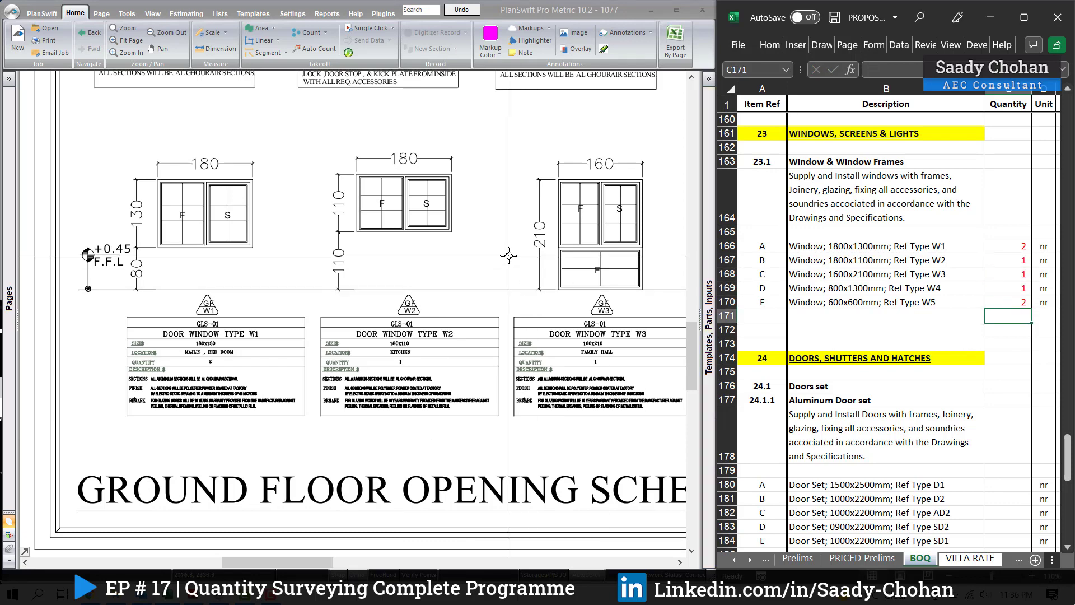
{"action": "scroll", "scroll_direction": "right", "scroll_amount": 3}
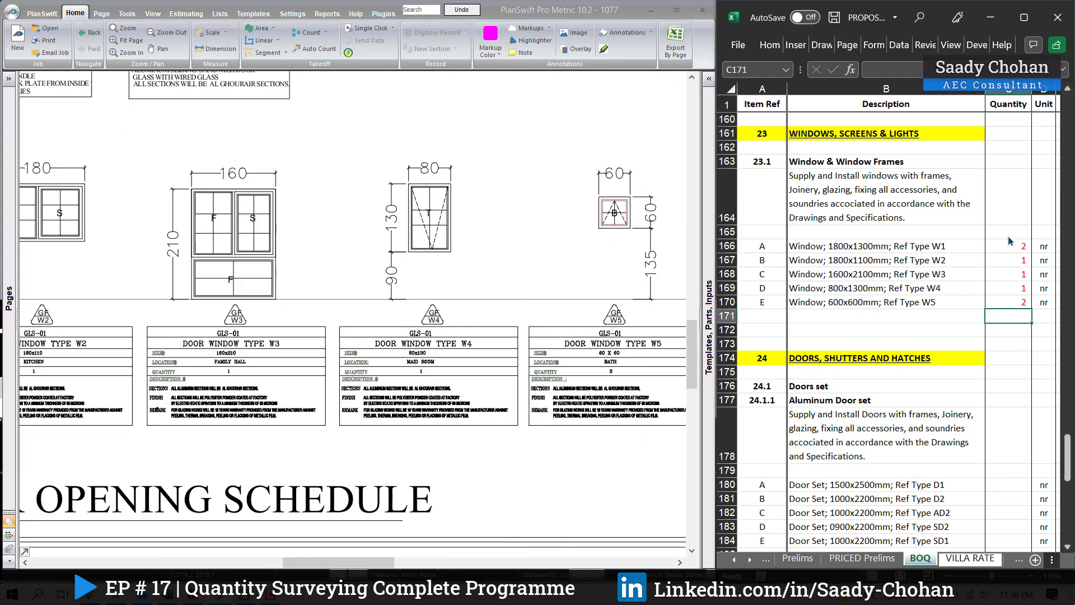
{"action": "left_click", "coordinate": [1008, 344]}
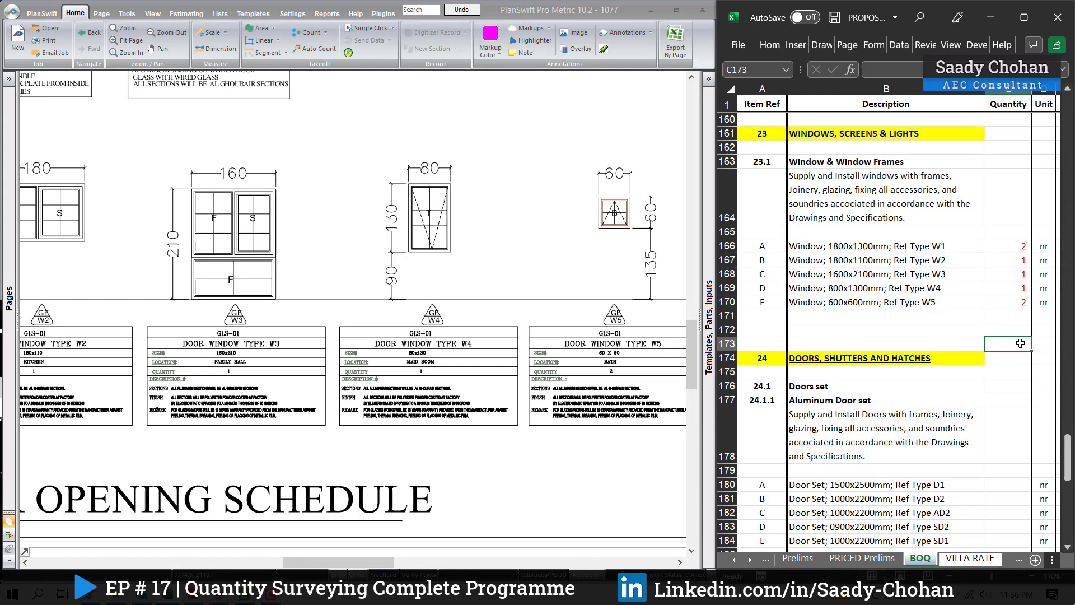
{"action": "mouse_move", "coordinate": [1019, 397]}
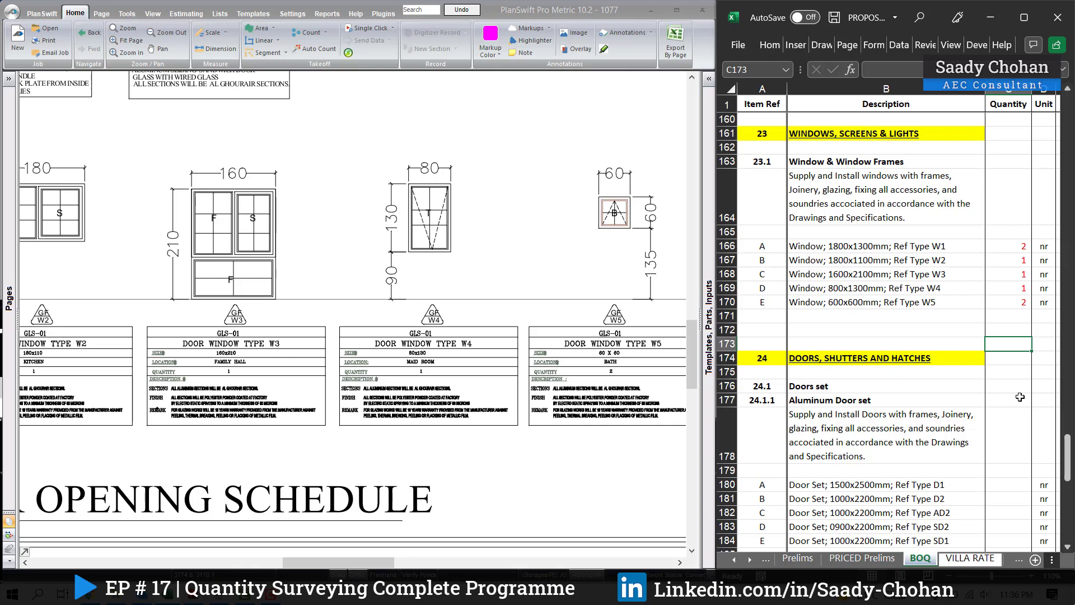
{"action": "mouse_move", "coordinate": [969, 356]}
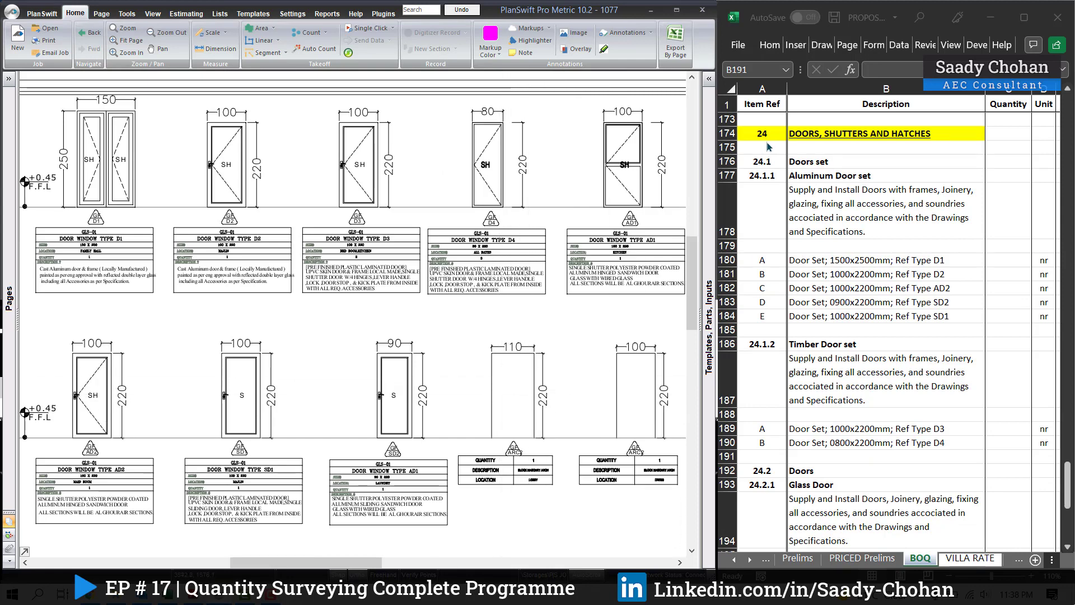
{"action": "mouse_move", "coordinate": [769, 146]}
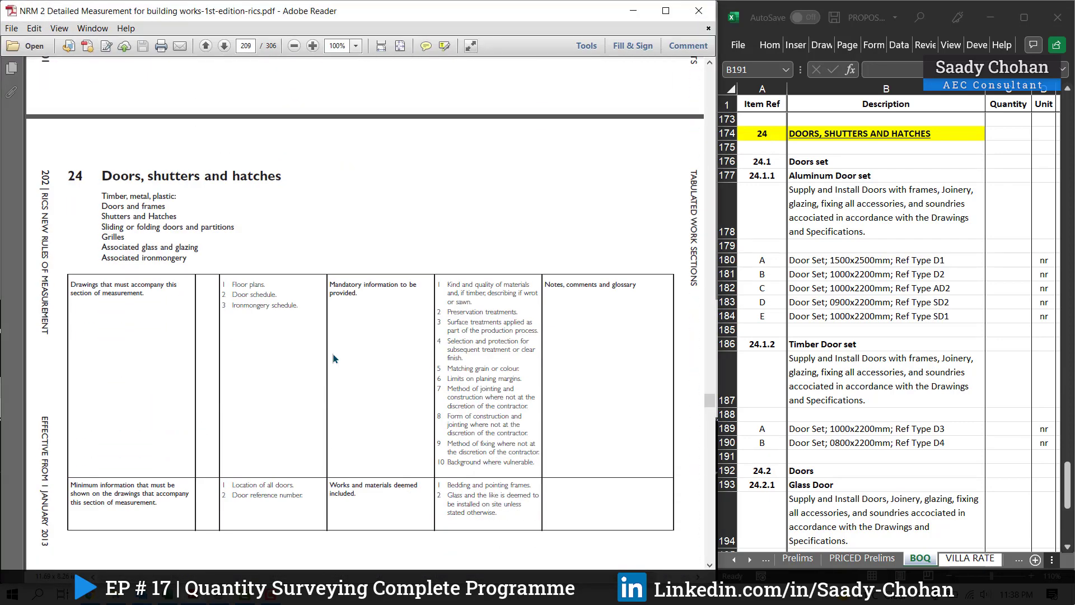
{"action": "mouse_move", "coordinate": [369, 201]}
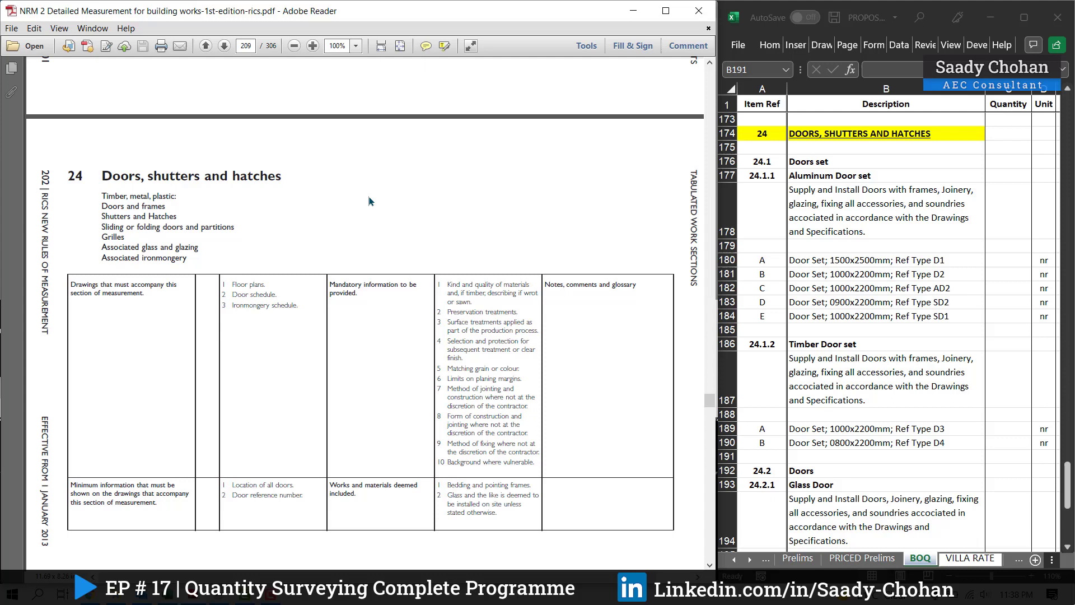
{"action": "mouse_move", "coordinate": [478, 211]}
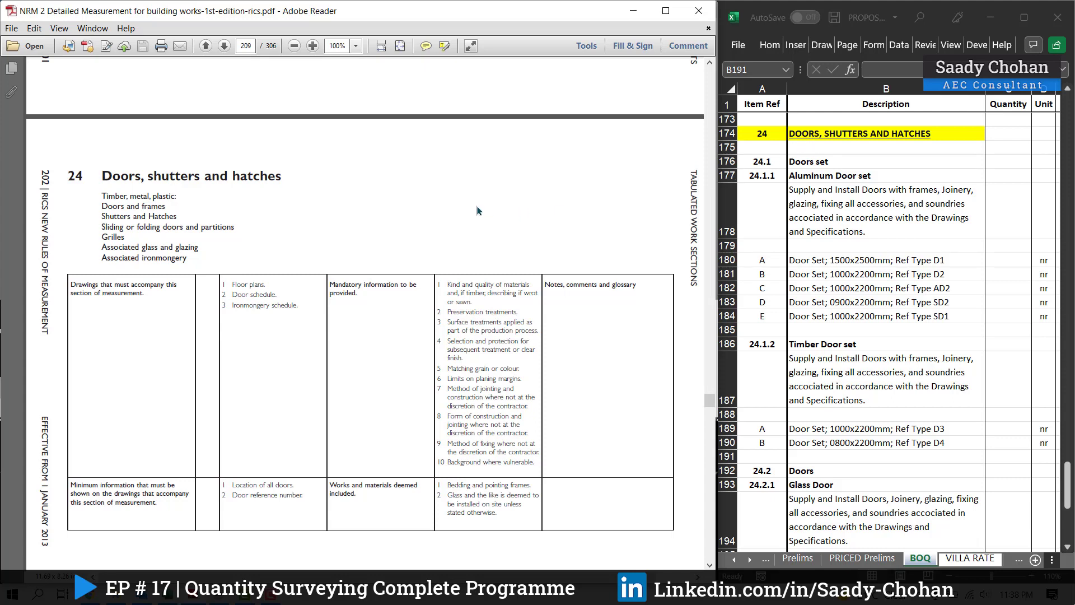
Scroll the NRM2 PDF to the section 24 door sets and doors measurement rules
{"action": "scroll", "scroll_direction": "down", "scroll_amount": 3}
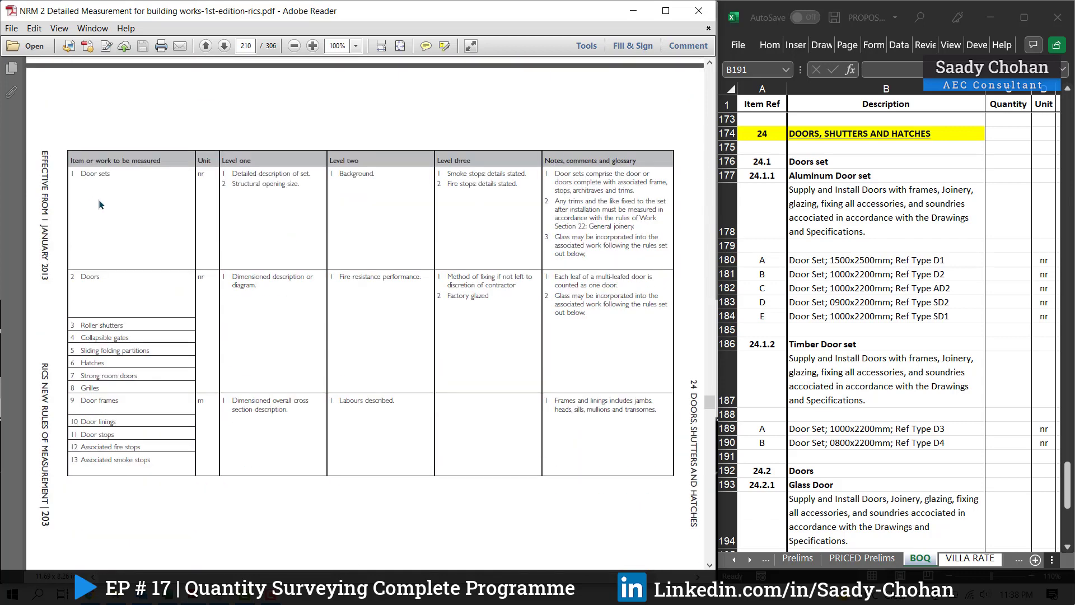
{"action": "mouse_move", "coordinate": [125, 365]}
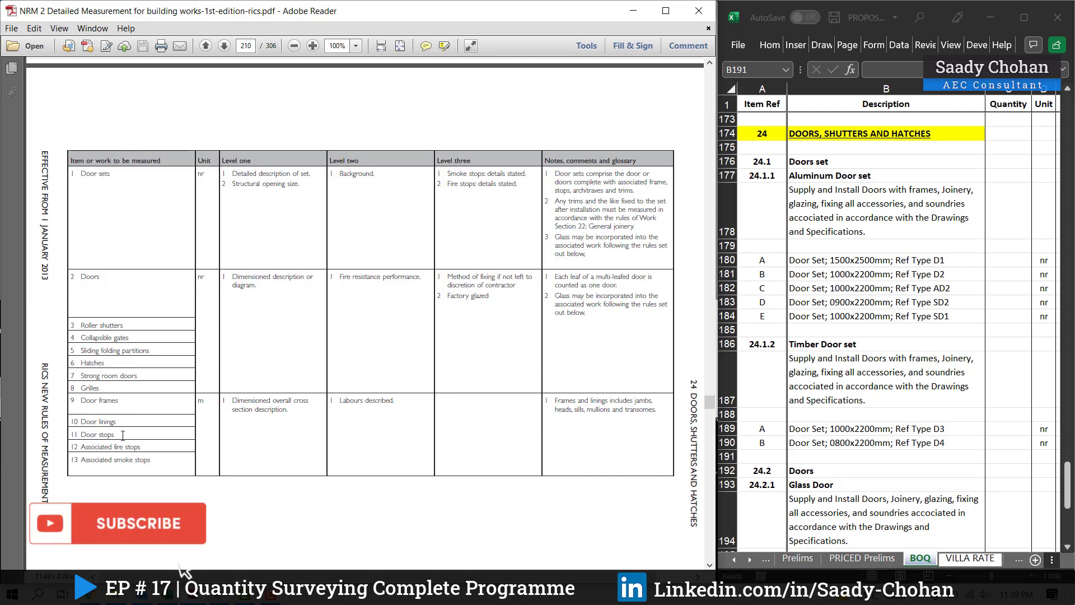
{"action": "mouse_move", "coordinate": [810, 181]}
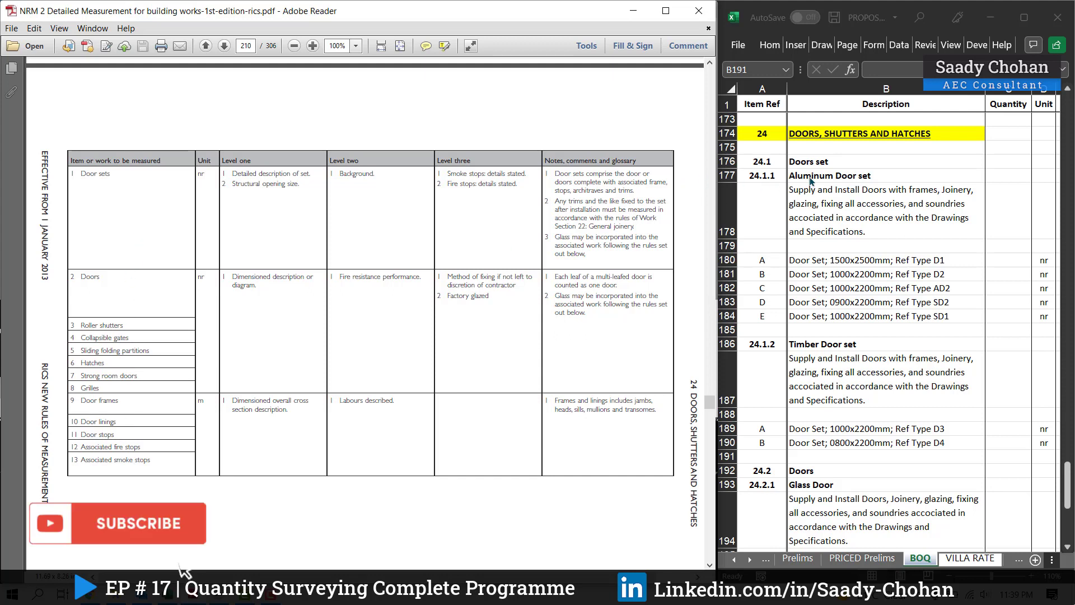
{"action": "mouse_move", "coordinate": [782, 455]}
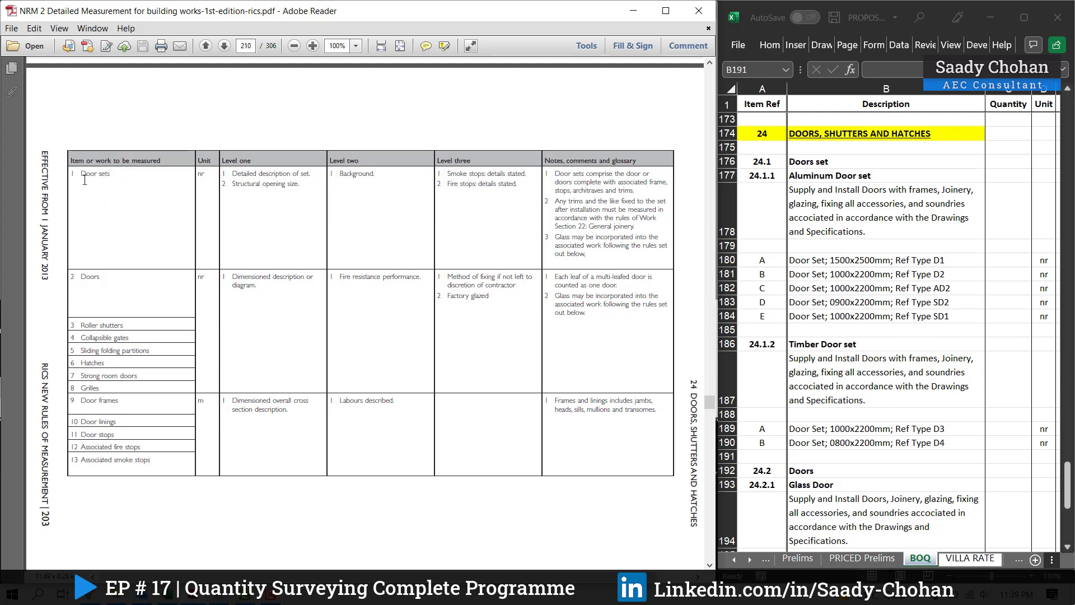
{"action": "mouse_move", "coordinate": [394, 232]}
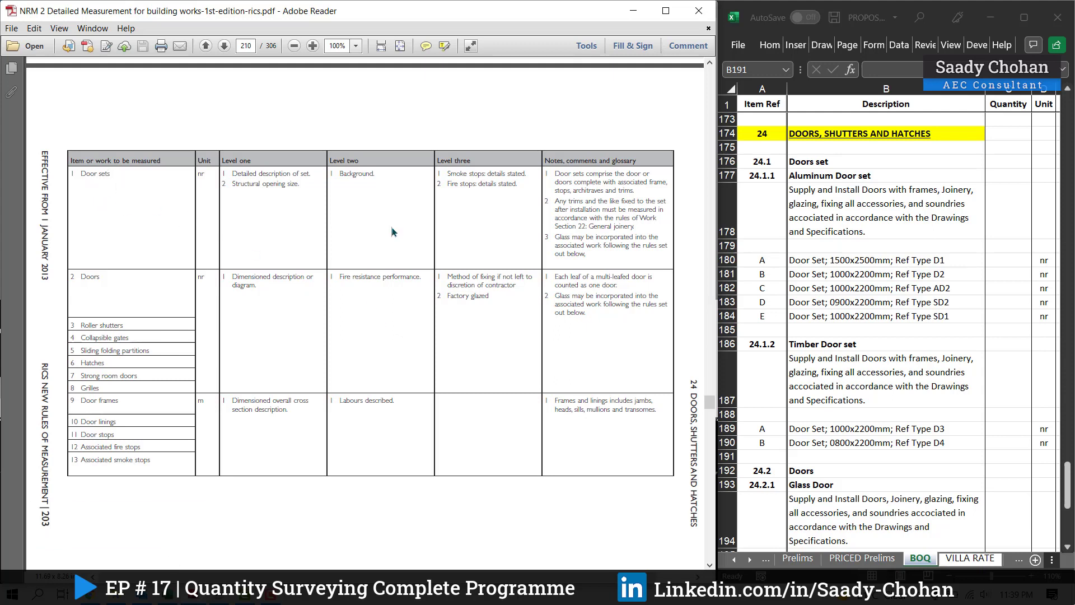
{"action": "mouse_move", "coordinate": [535, 348]}
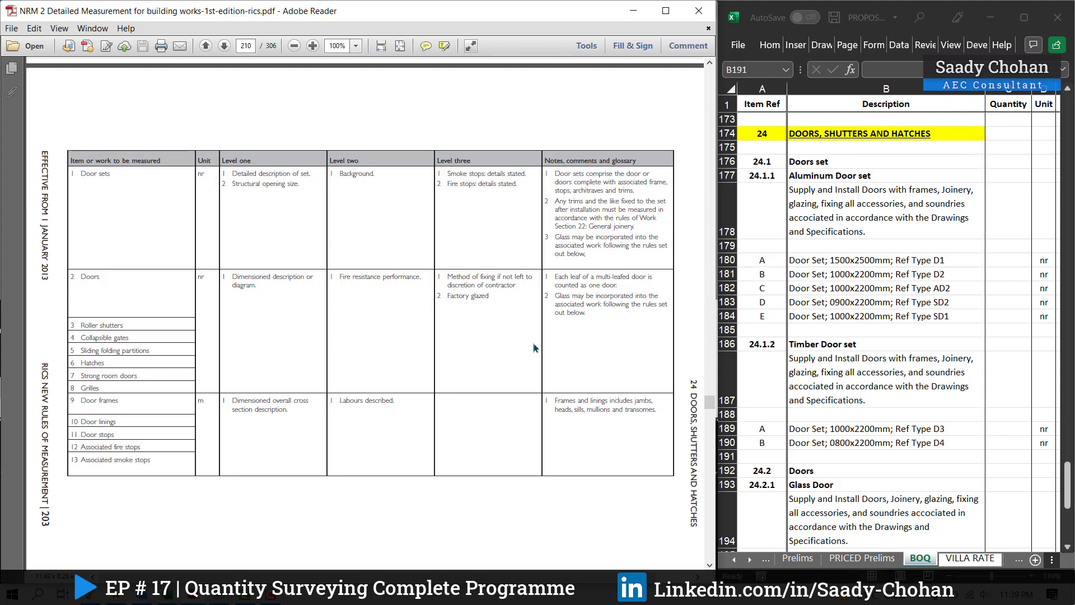
{"action": "mouse_move", "coordinate": [103, 307]}
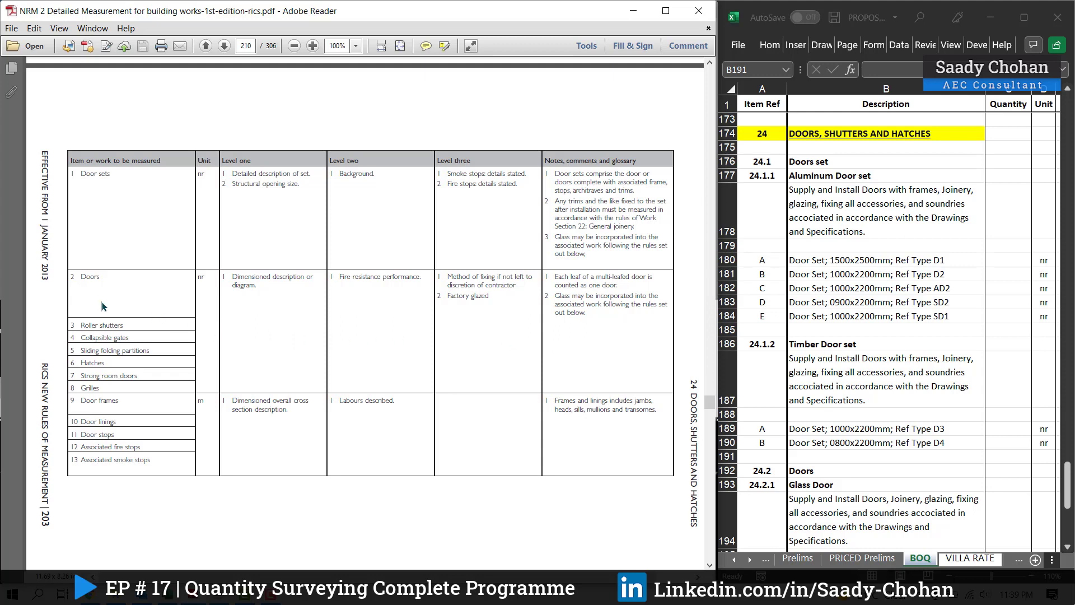
{"action": "mouse_move", "coordinate": [139, 325]}
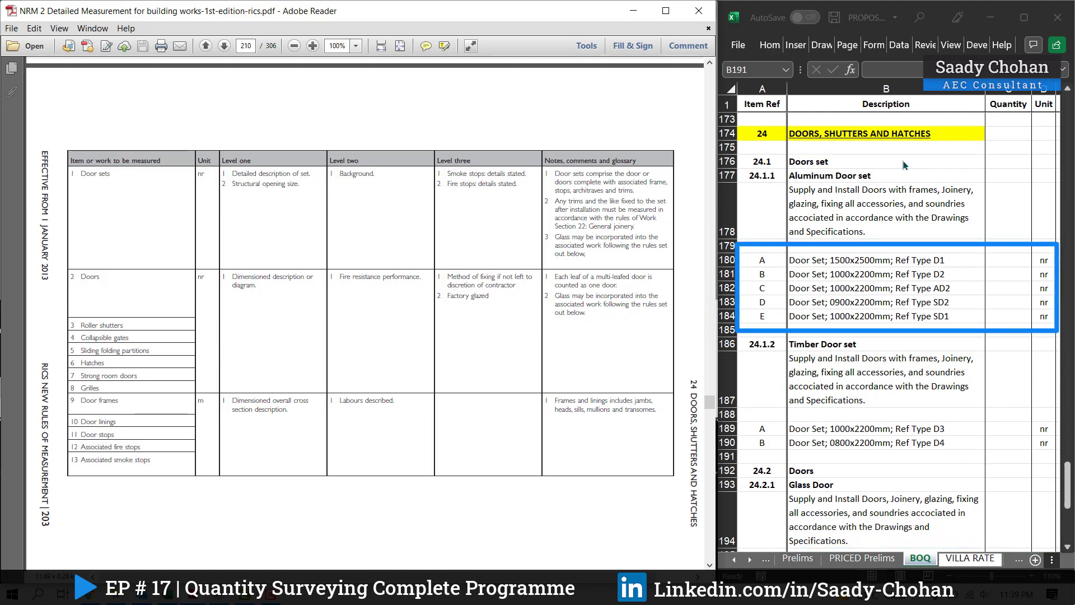
{"action": "mouse_move", "coordinate": [849, 216]}
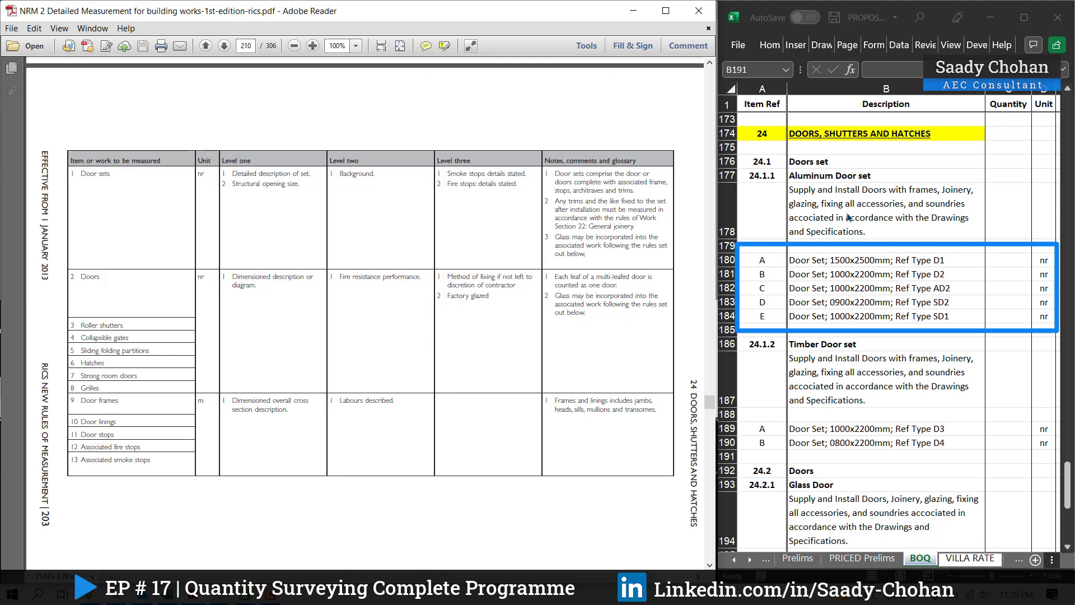
{"action": "mouse_move", "coordinate": [1013, 270]}
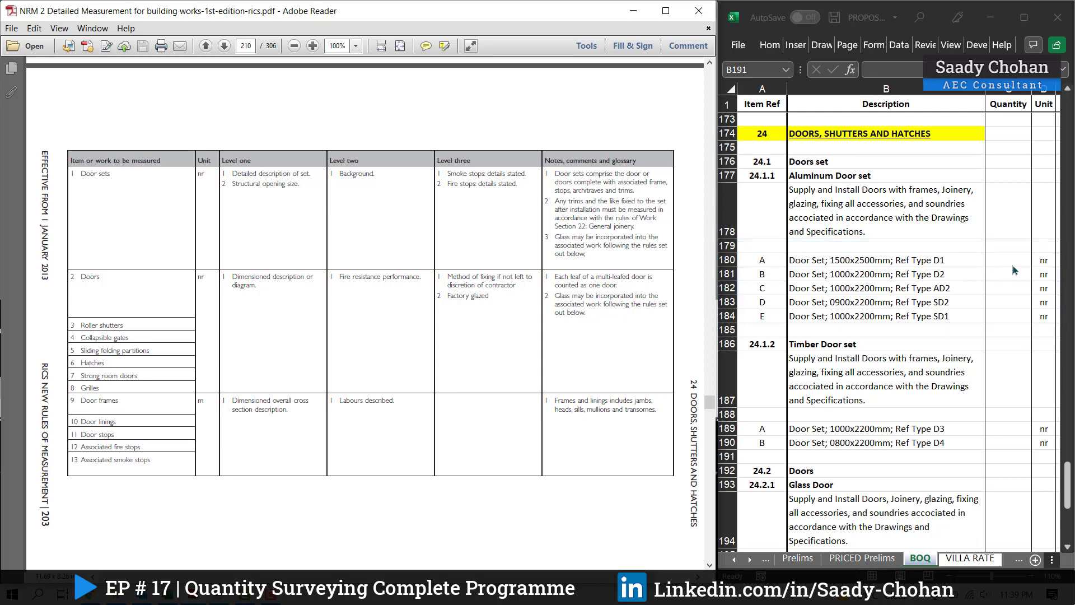
{"action": "mouse_move", "coordinate": [902, 281]}
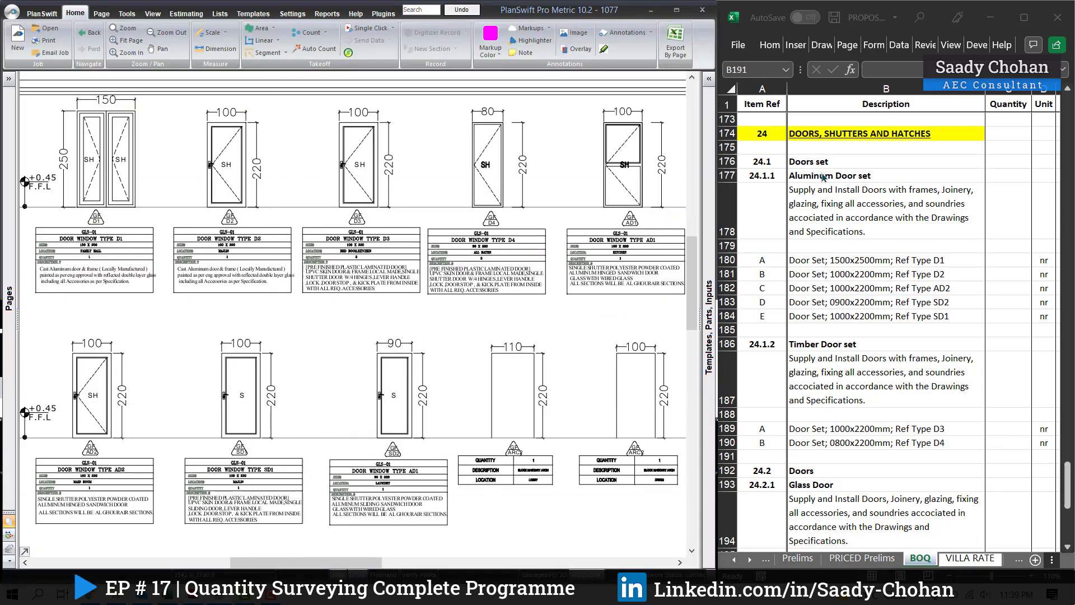
{"action": "mouse_move", "coordinate": [808, 317]}
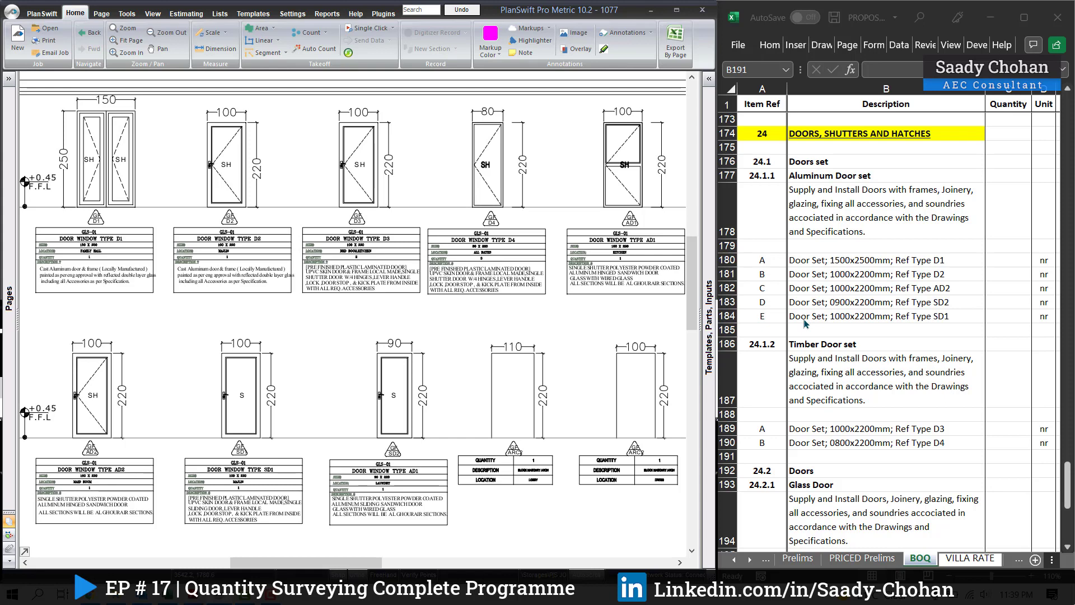
{"action": "mouse_move", "coordinate": [857, 293]}
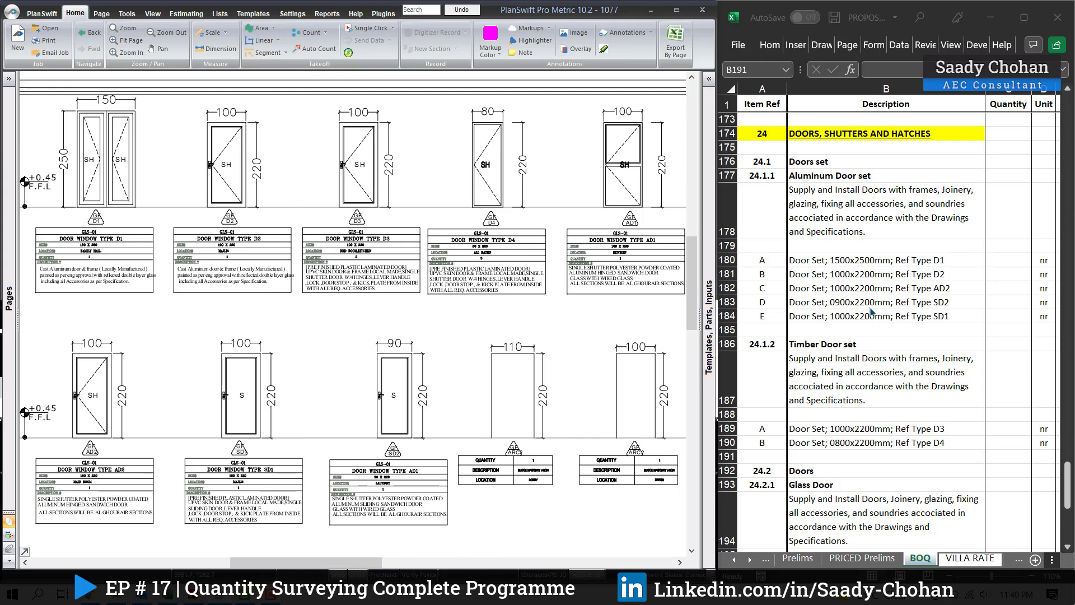
{"action": "mouse_move", "coordinate": [866, 417]}
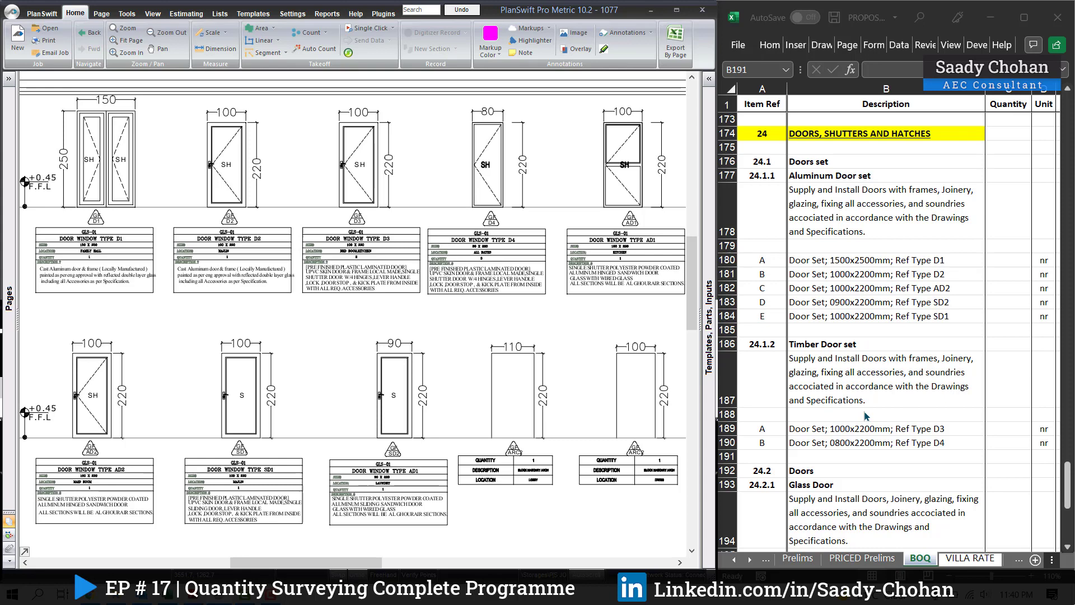
{"action": "mouse_move", "coordinate": [860, 399]}
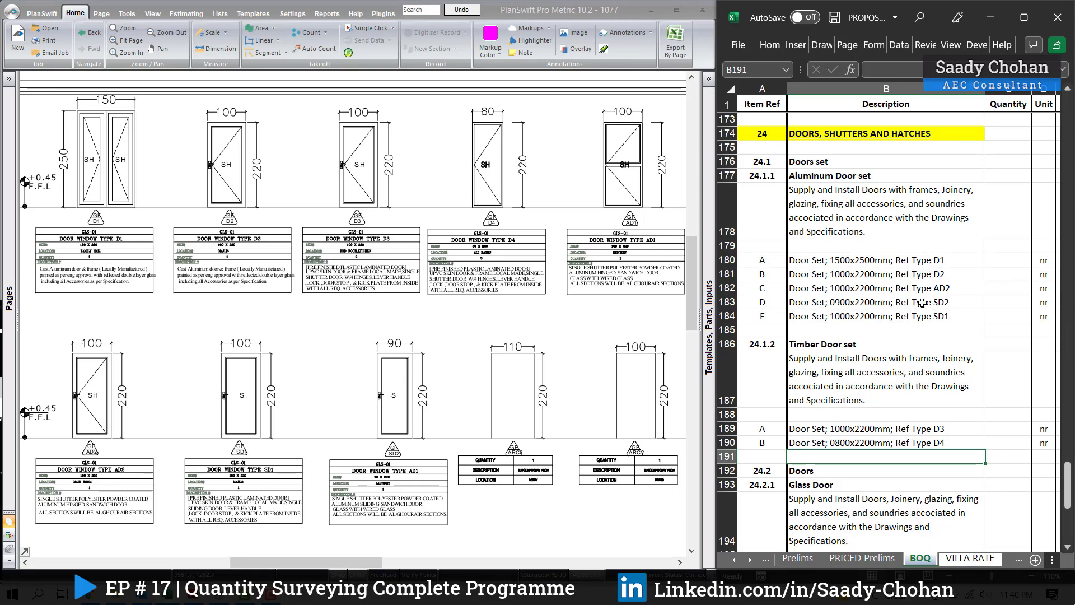
{"action": "scroll", "scroll_direction": "down", "scroll_amount": 3}
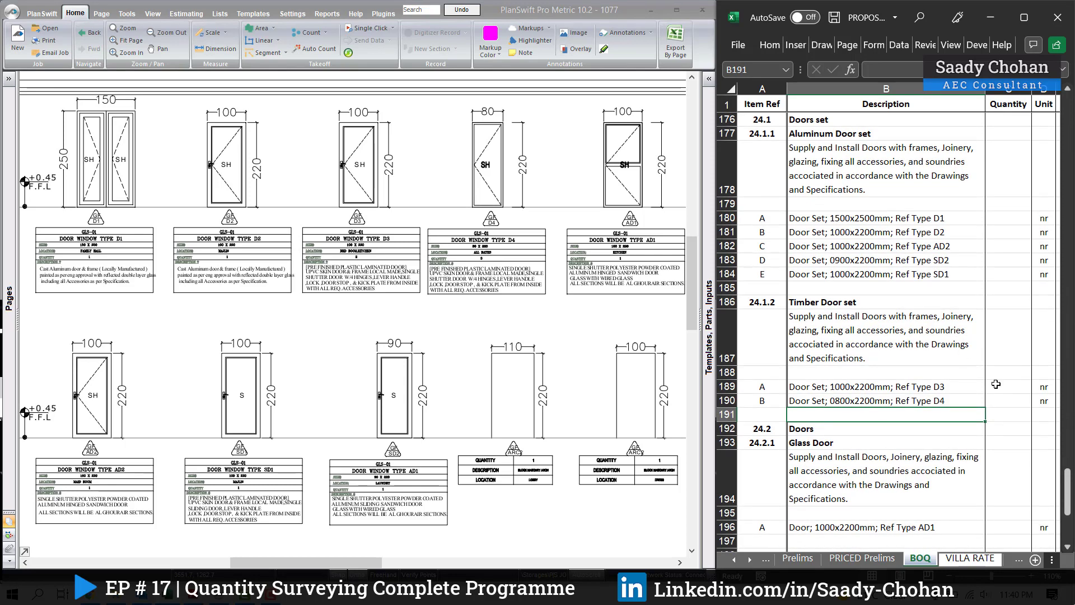
{"action": "scroll", "scroll_direction": "down", "scroll_amount": 3}
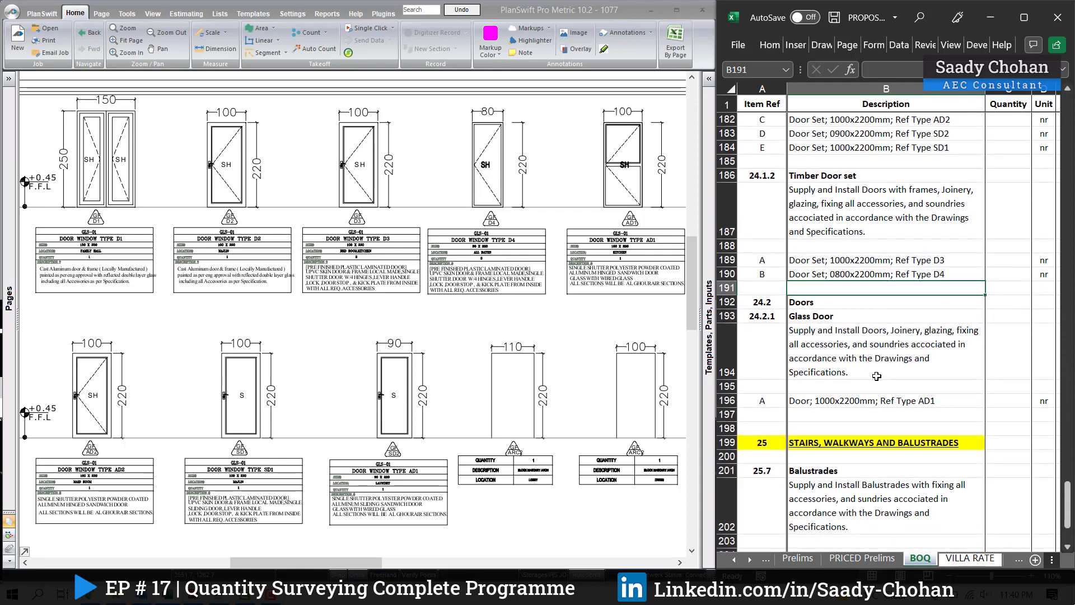
{"action": "scroll", "scroll_direction": "up", "scroll_amount": 3}
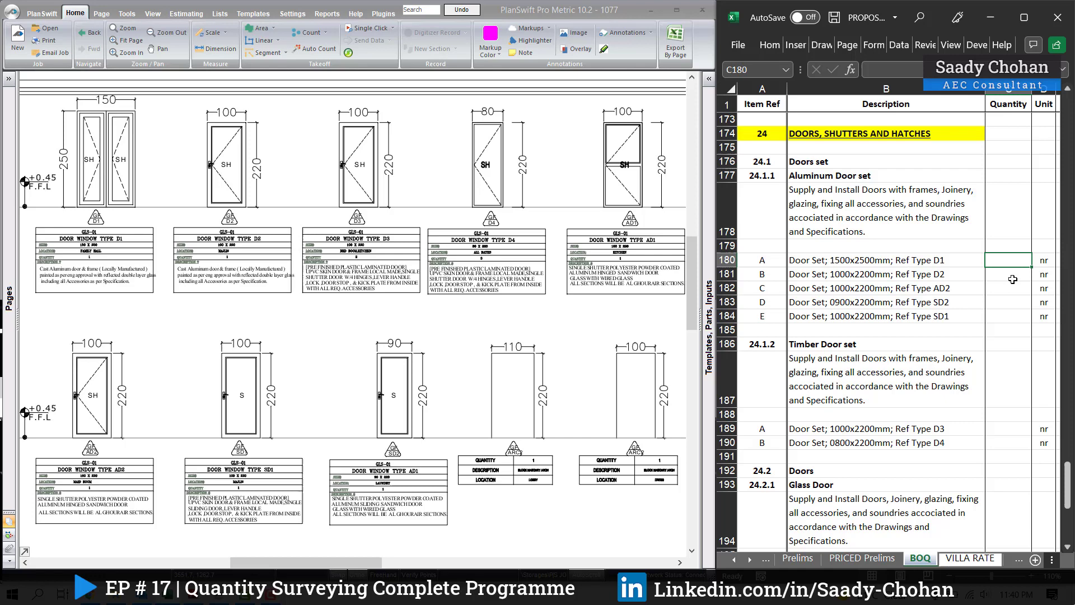
{"action": "mouse_move", "coordinate": [965, 349]}
{"action": "type", "text": "1"}
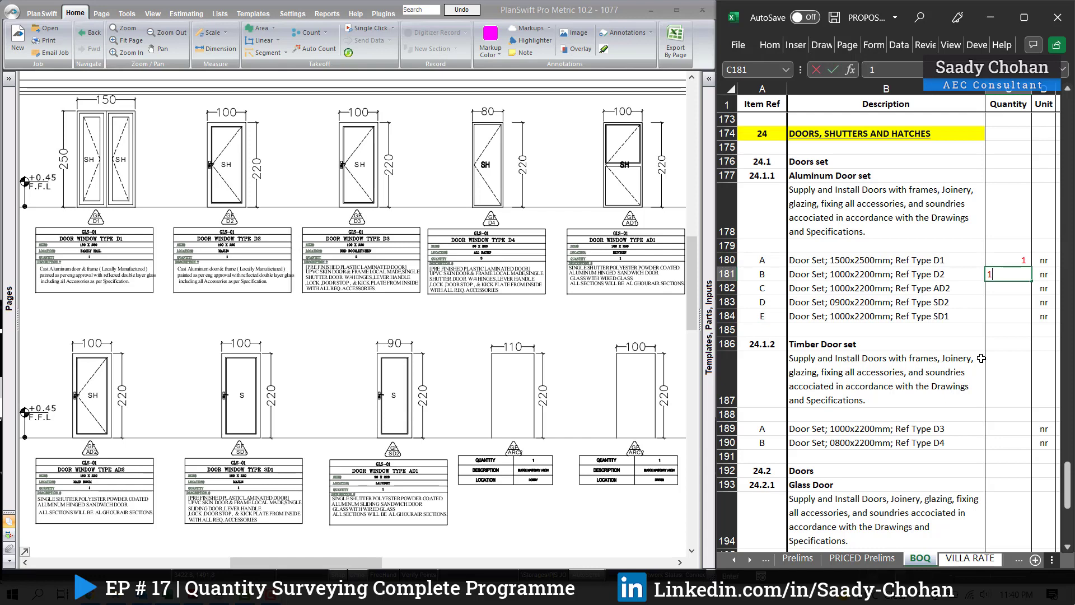
Enter 1 for each aluminium door type and 2 for timber door D3, 3 for D4
{"action": "key", "text": "Return"}
{"action": "type", "text": "1"}
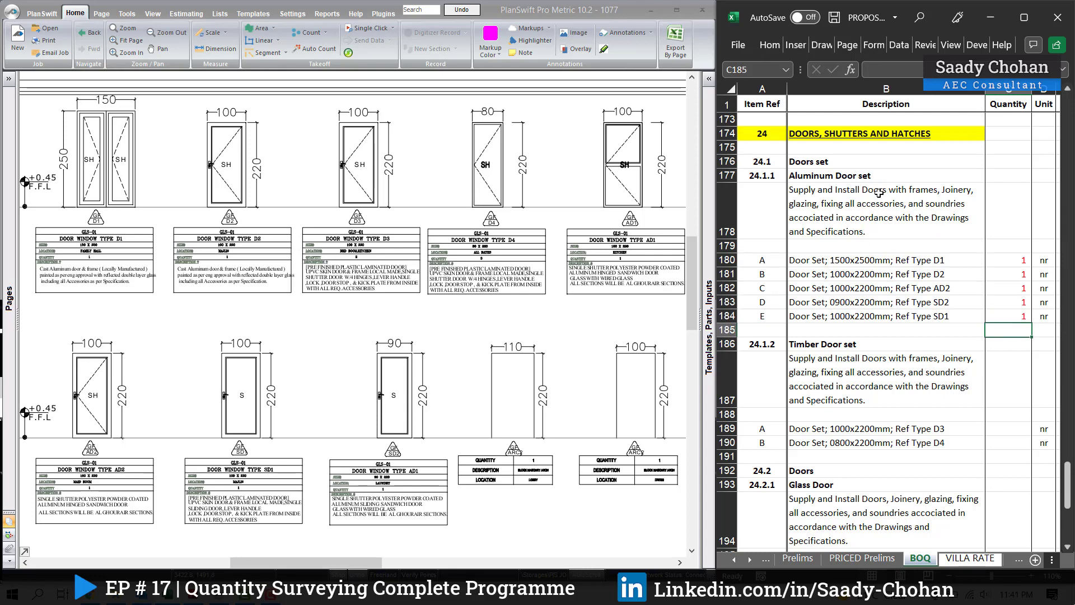
{"action": "mouse_move", "coordinate": [919, 388]}
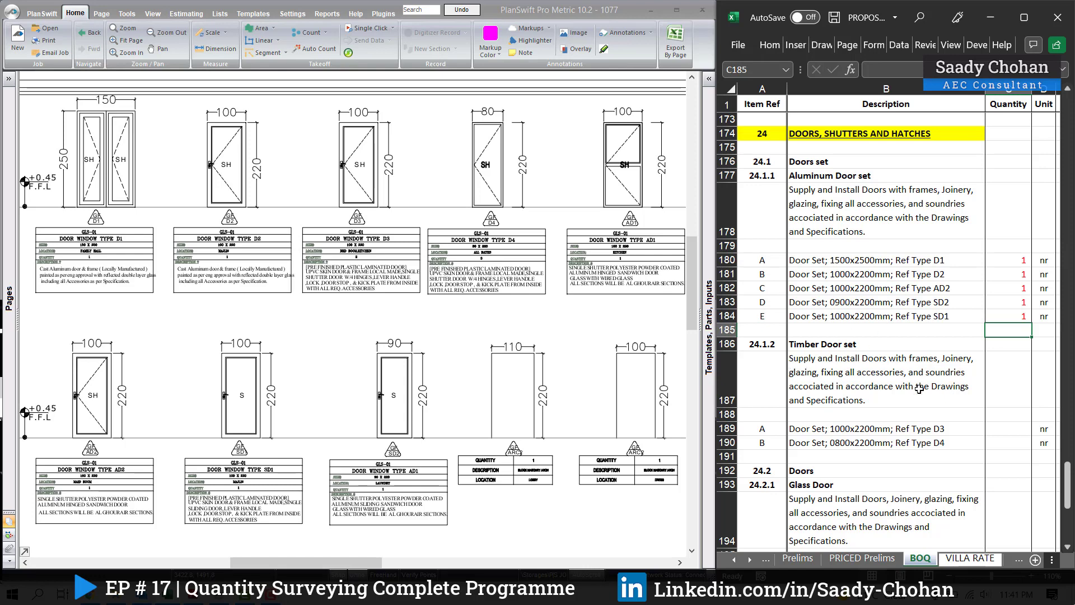
{"action": "left_click", "coordinate": [1008, 429]}
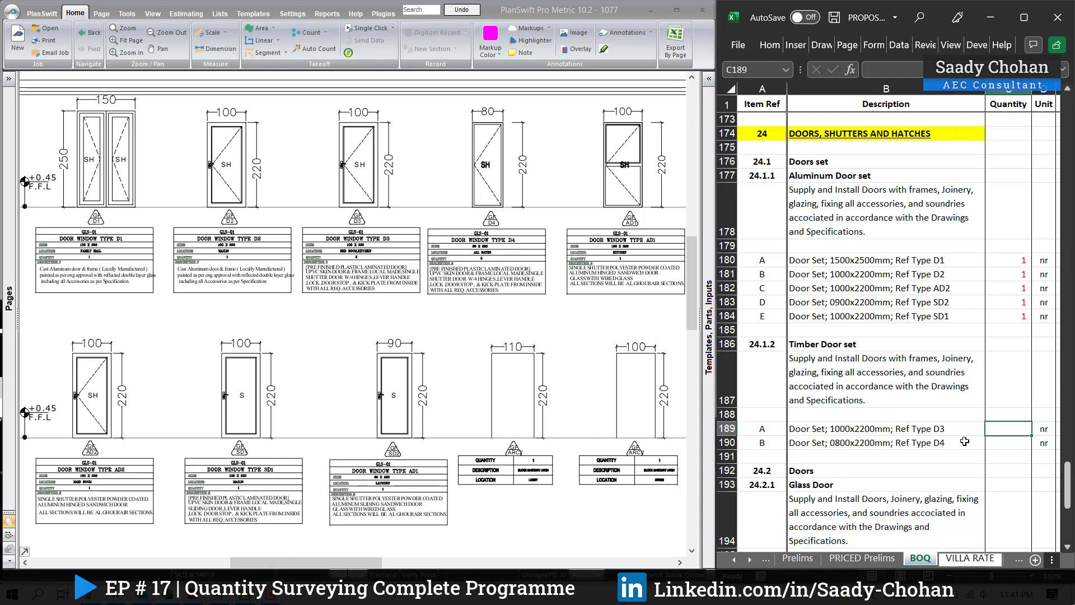
{"action": "mouse_move", "coordinate": [676, 377]}
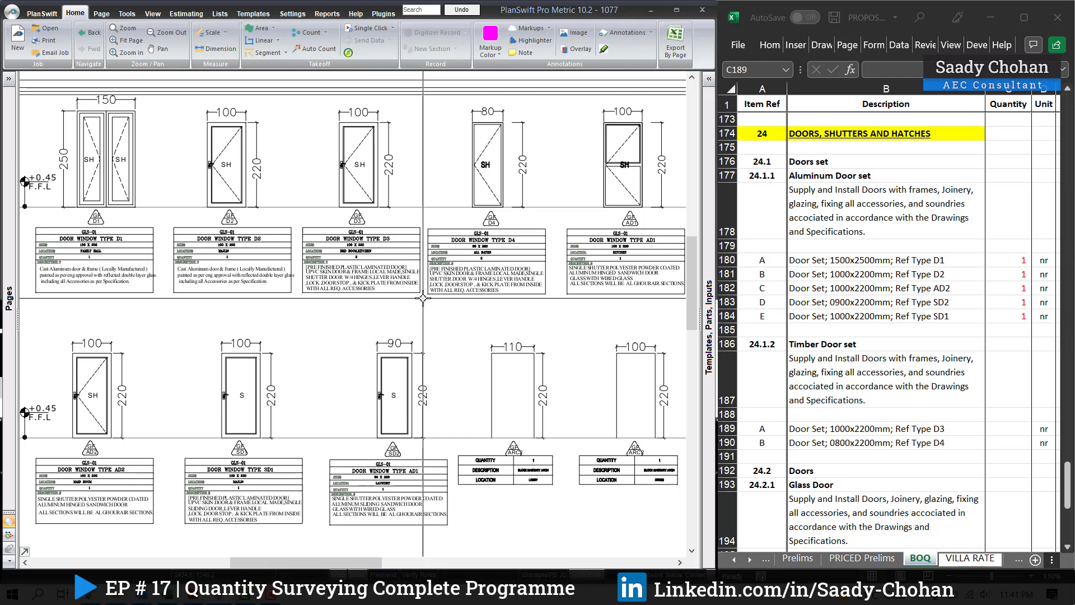
{"action": "left_click", "coordinate": [1008, 428]}
{"action": "type", "text": "2"}
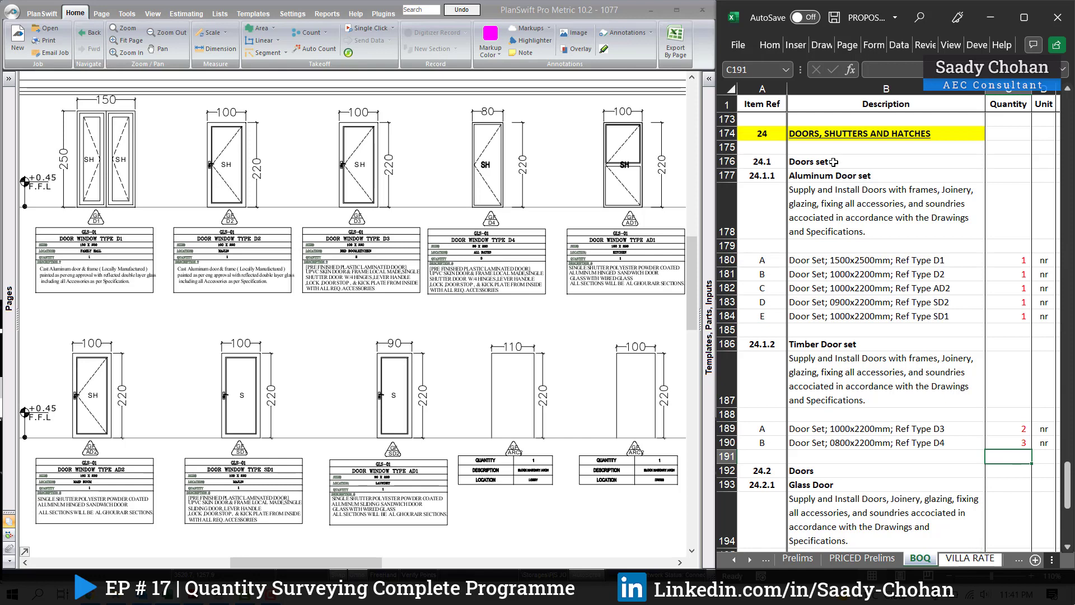
{"action": "mouse_move", "coordinate": [827, 321]}
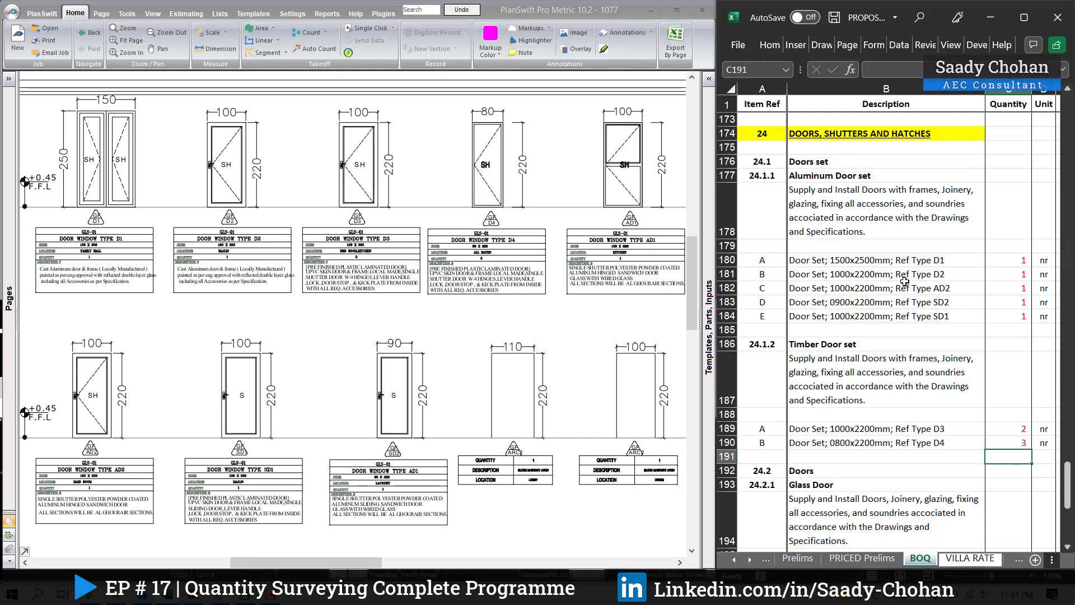
{"action": "scroll", "scroll_direction": "down", "scroll_amount": 3}
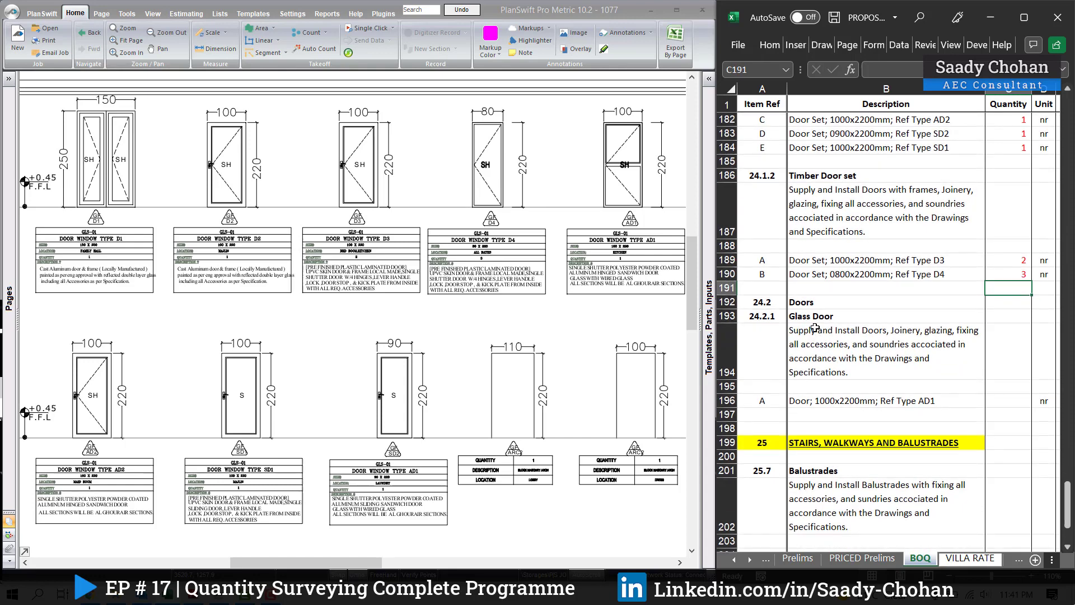
Enter a quantity of 1 for glass door AD1 in C196 and move to the balustrades section
{"action": "left_click", "coordinate": [1008, 301]}
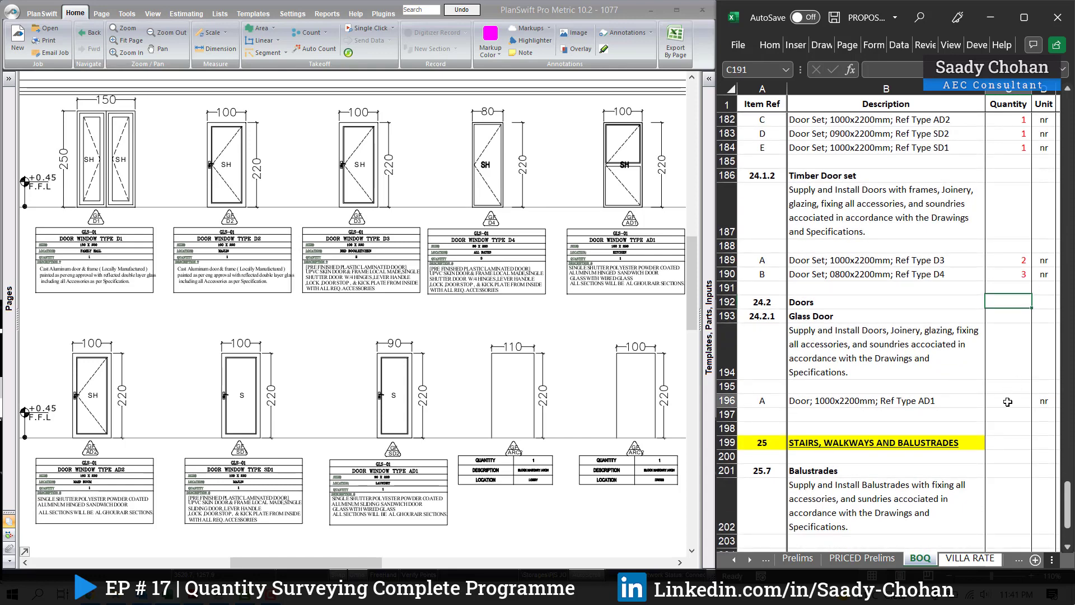
{"action": "left_click", "coordinate": [1008, 401]}
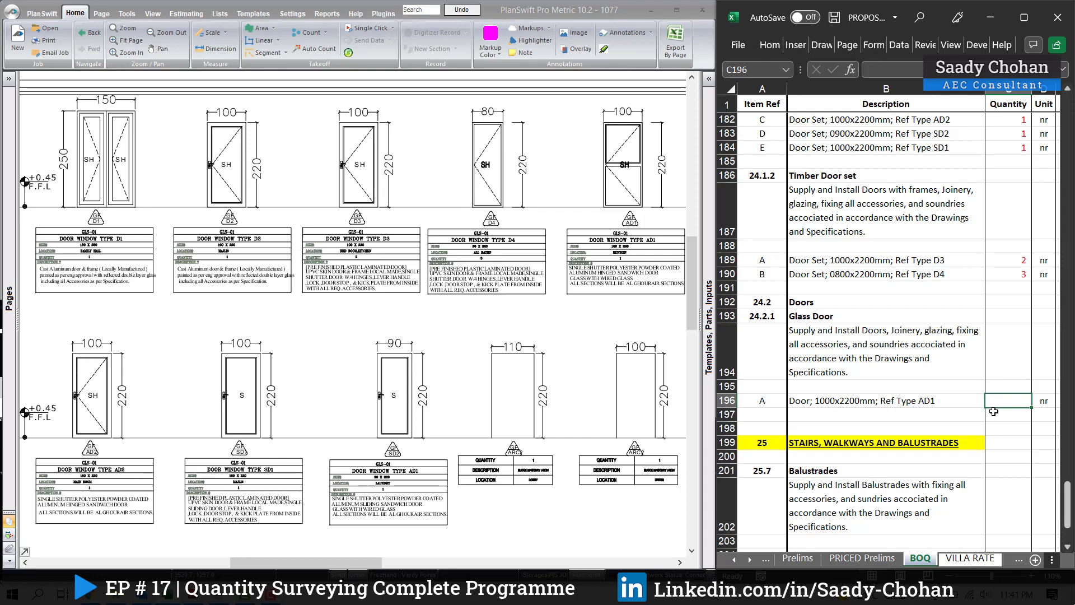
{"action": "mouse_move", "coordinate": [645, 264]}
{"action": "type", "text": "1"}
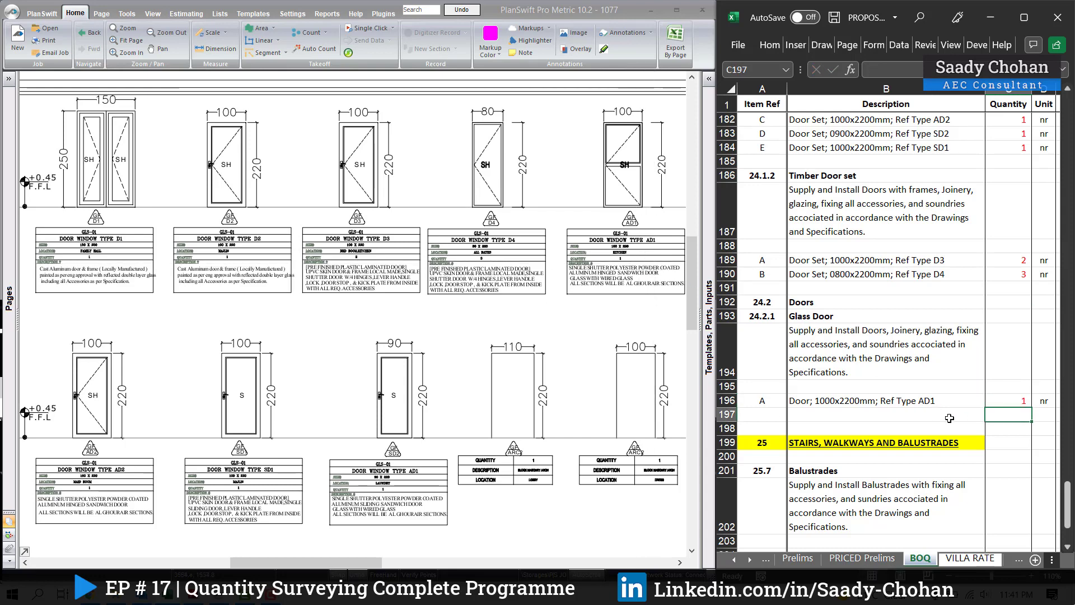
{"action": "scroll", "scroll_direction": "up", "scroll_amount": 3}
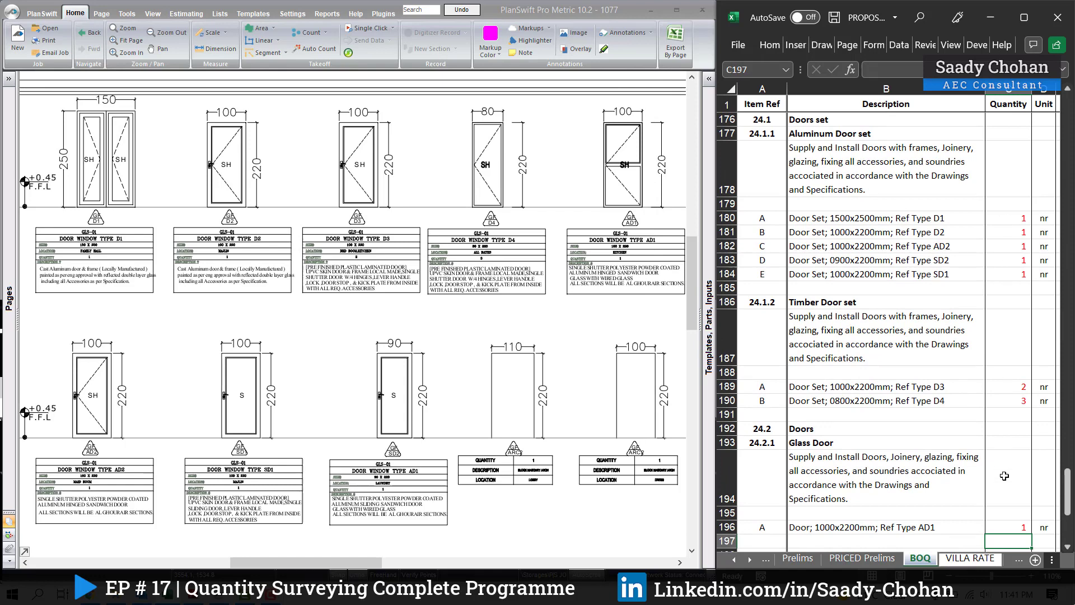
{"action": "scroll", "scroll_direction": "up", "scroll_amount": 3}
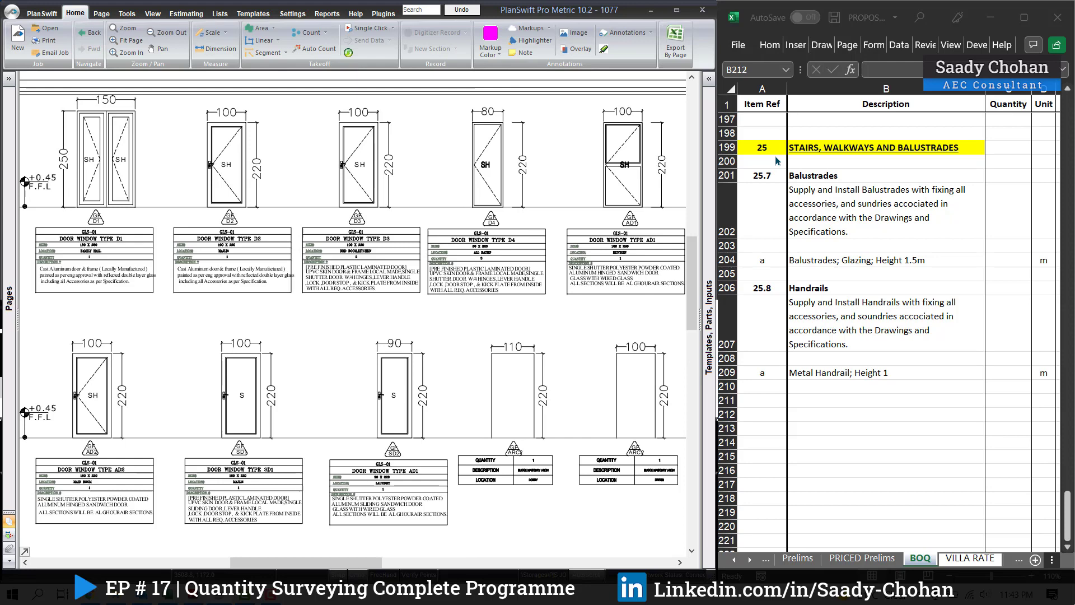
{"action": "mouse_move", "coordinate": [774, 183]}
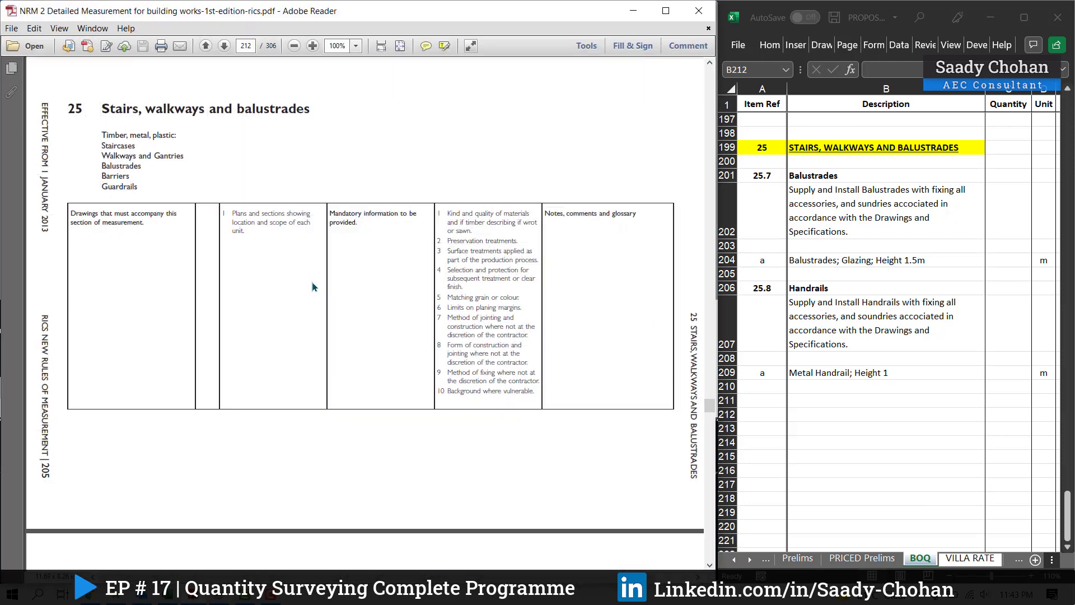
{"action": "mouse_move", "coordinate": [193, 142]}
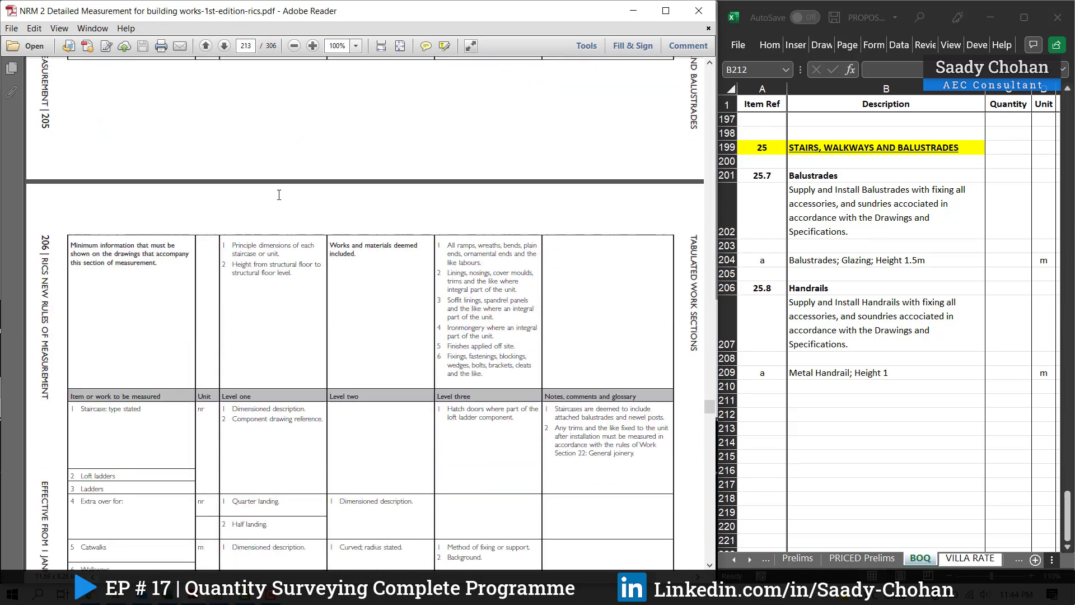
Read NRM2 section 25 balustrade rules, then select the Balustrades quantity cell C204
{"action": "scroll", "scroll_direction": "down", "scroll_amount": 3}
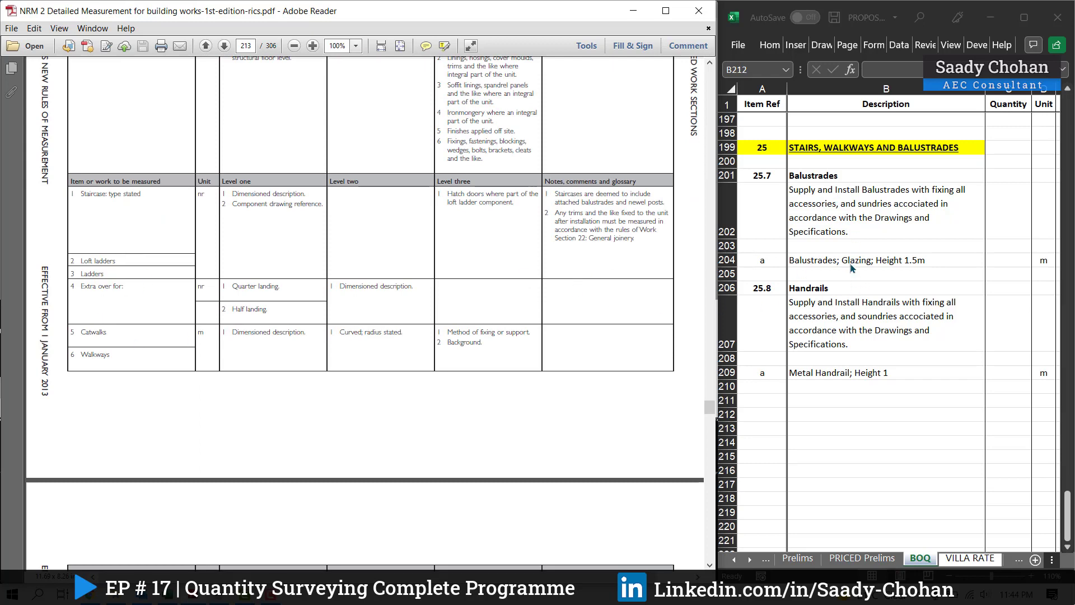
{"action": "scroll", "scroll_direction": "down", "scroll_amount": 3}
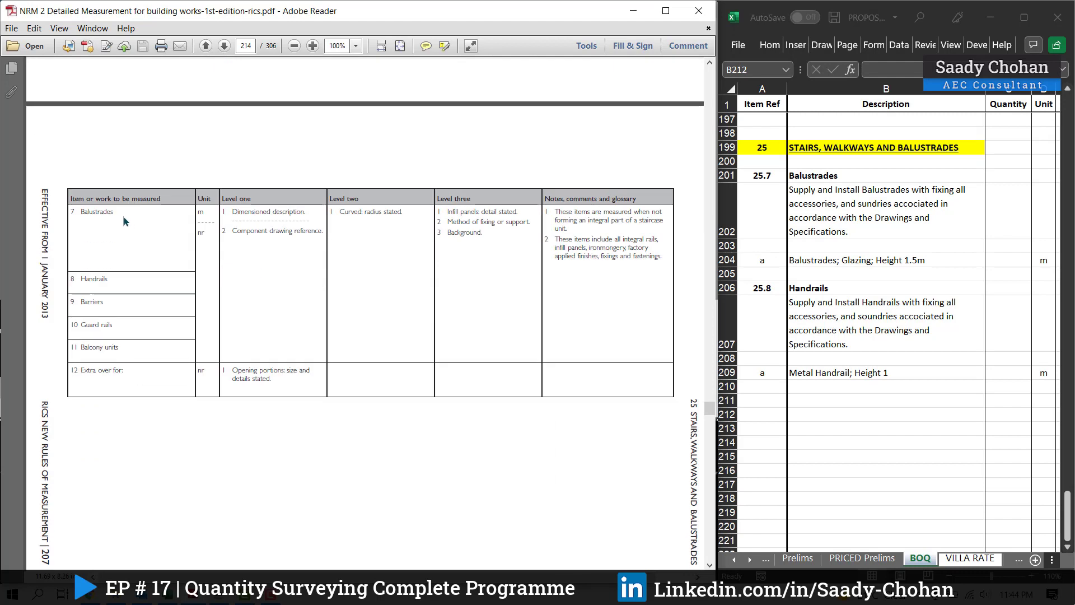
{"action": "mouse_move", "coordinate": [105, 281]}
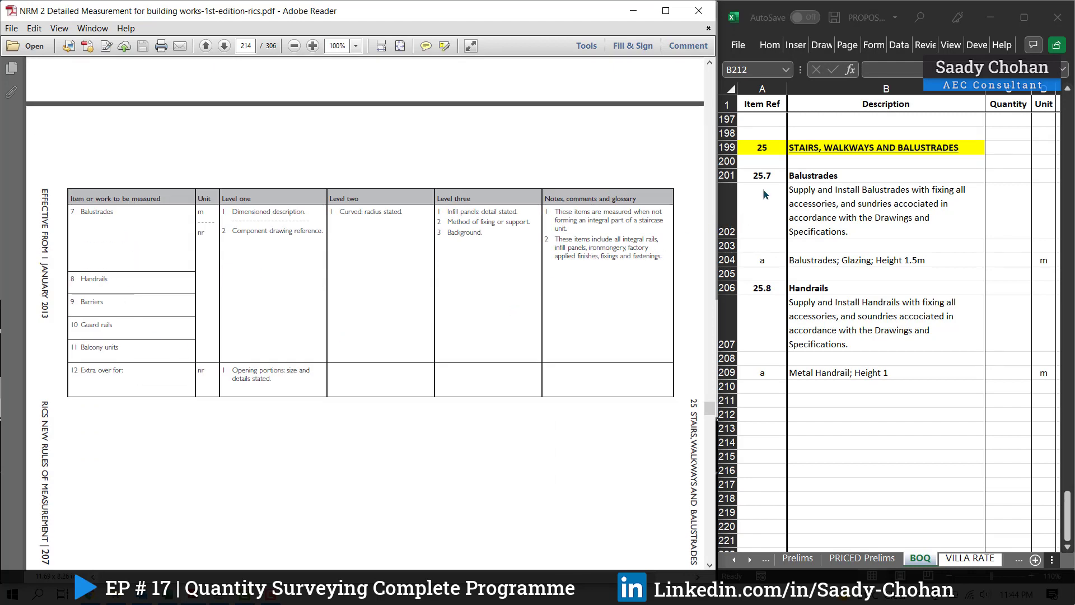
{"action": "left_click", "coordinate": [762, 175]}
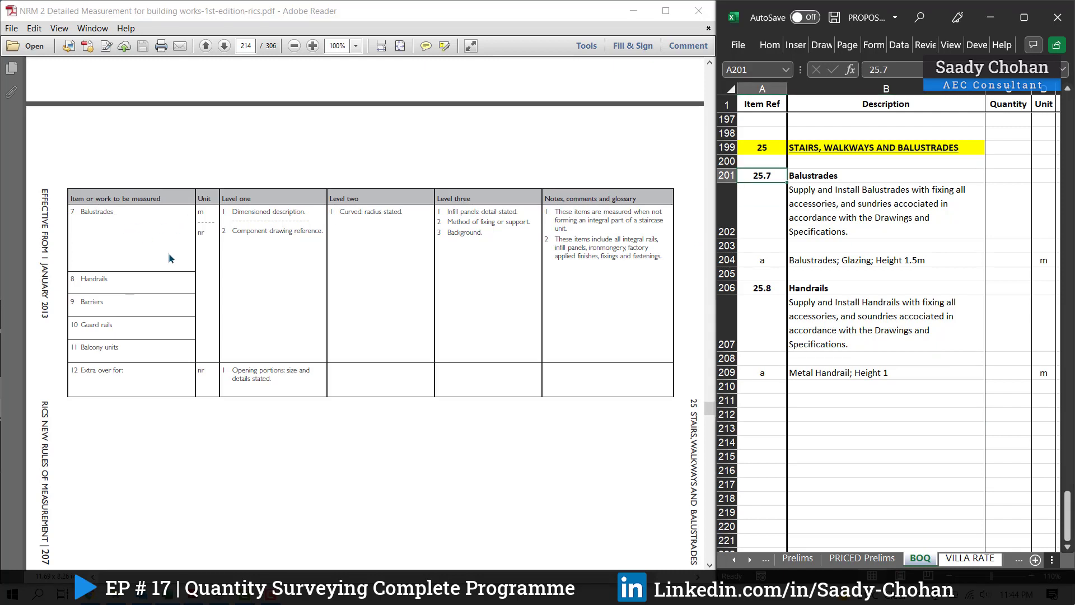
{"action": "left_click", "coordinate": [885, 359]}
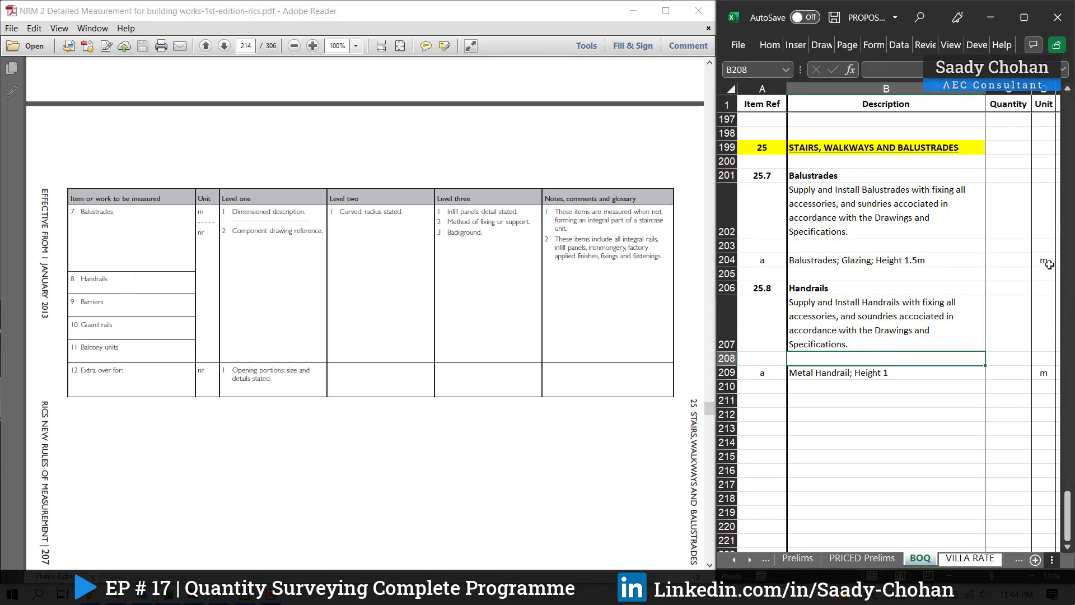
{"action": "mouse_move", "coordinate": [190, 259]}
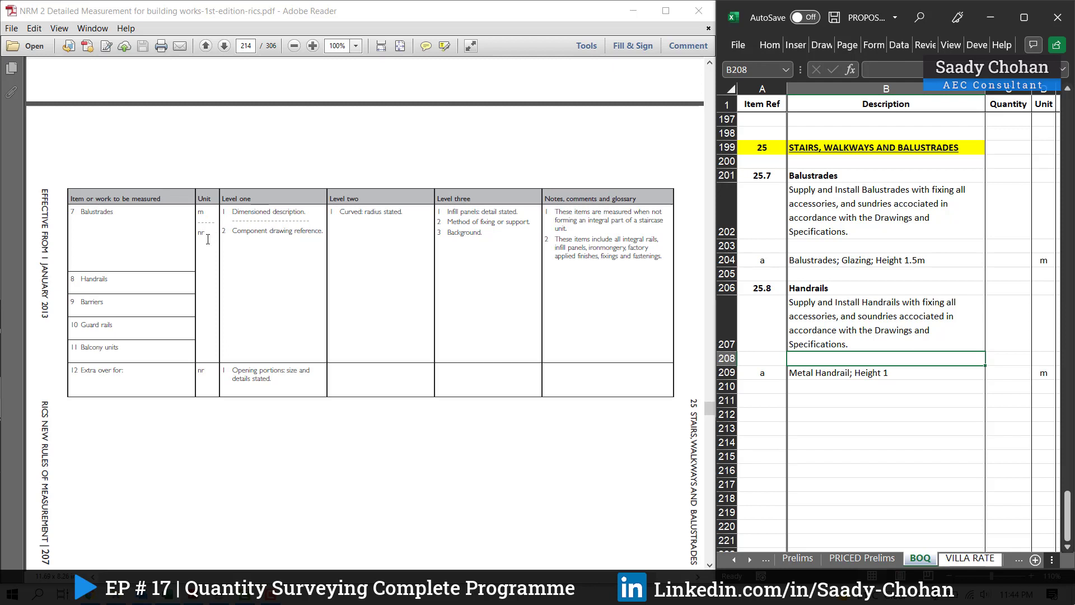
{"action": "mouse_move", "coordinate": [211, 241]}
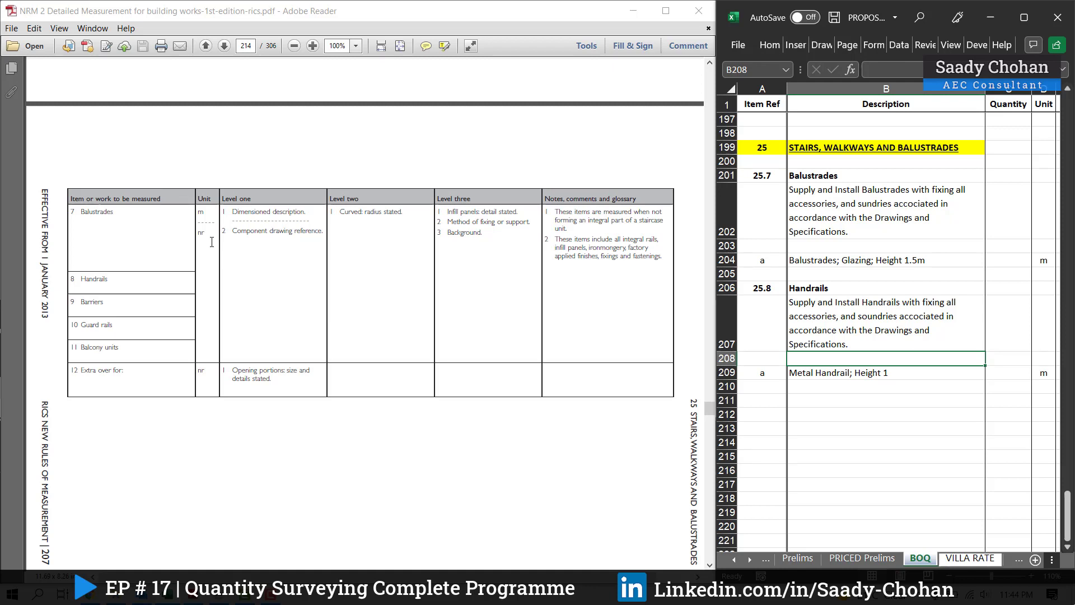
{"action": "left_click", "coordinate": [1008, 259]}
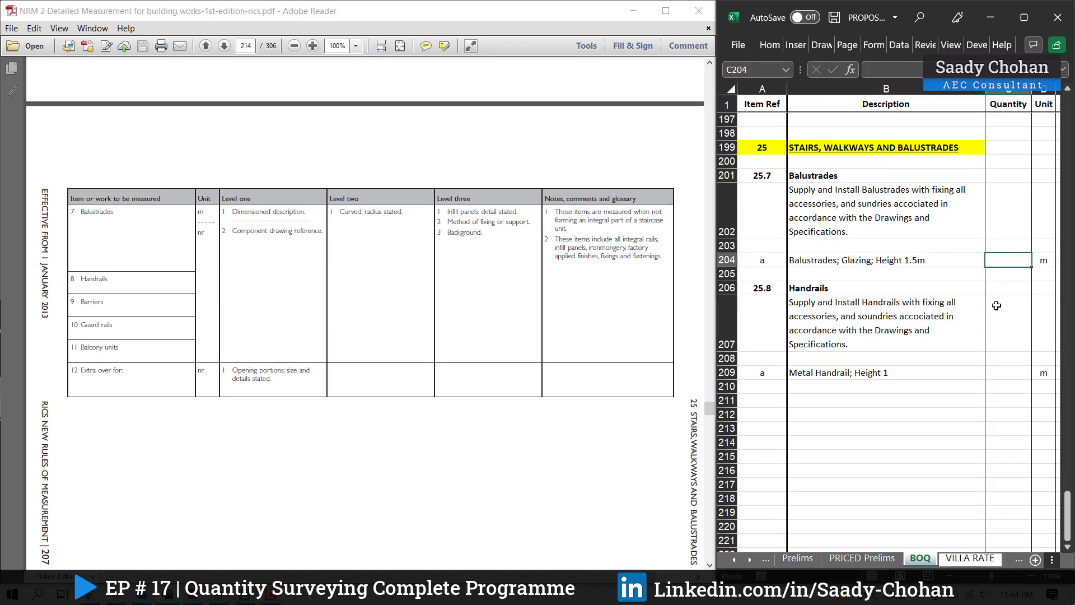
{"action": "mouse_move", "coordinate": [211, 223]}
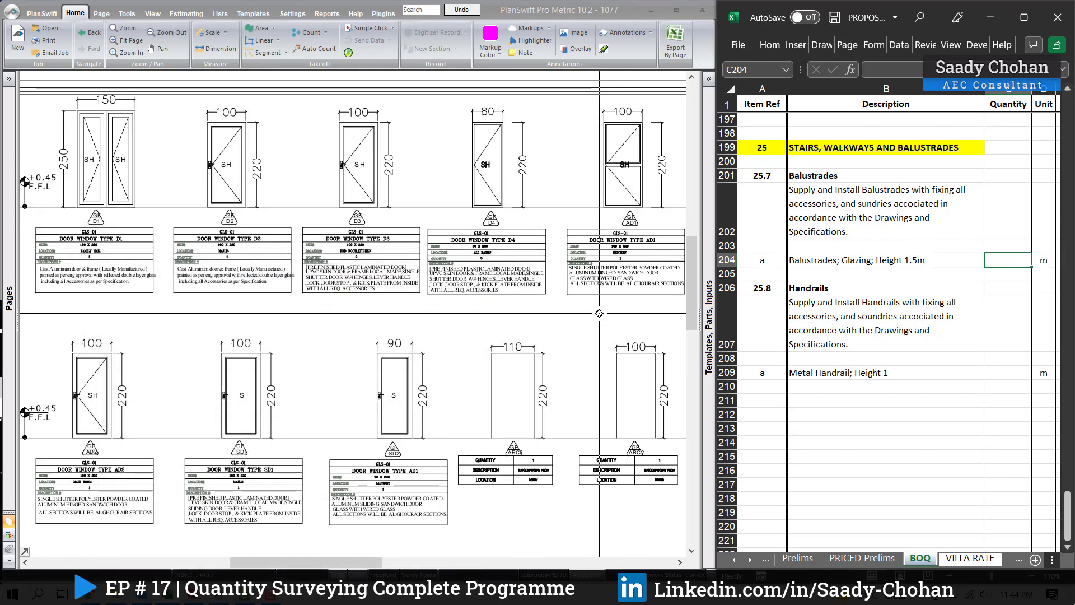
{"action": "mouse_move", "coordinate": [807, 269]}
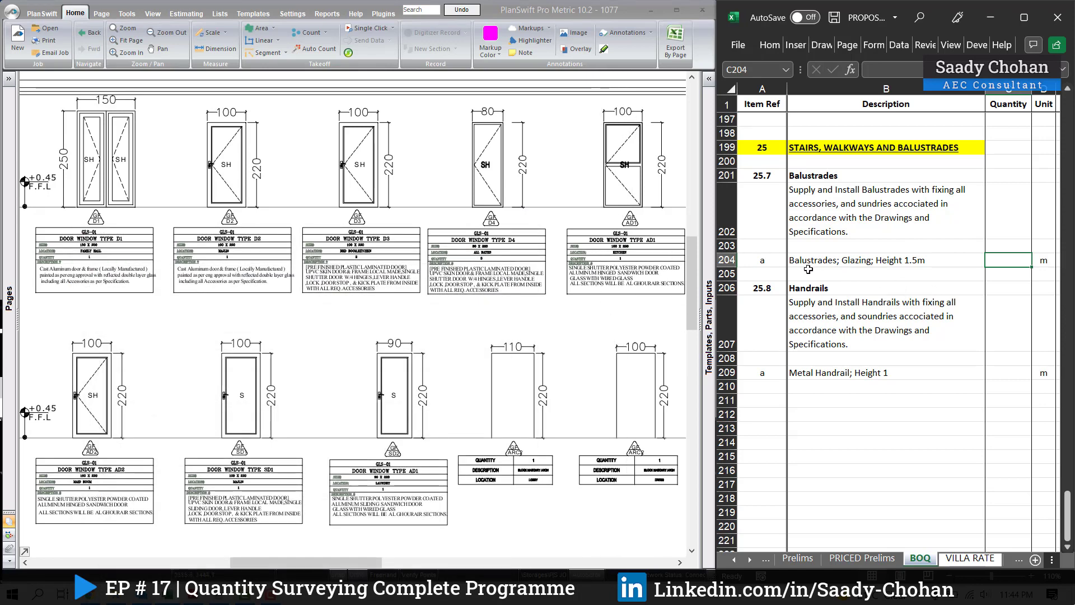
{"action": "mouse_move", "coordinate": [939, 264]}
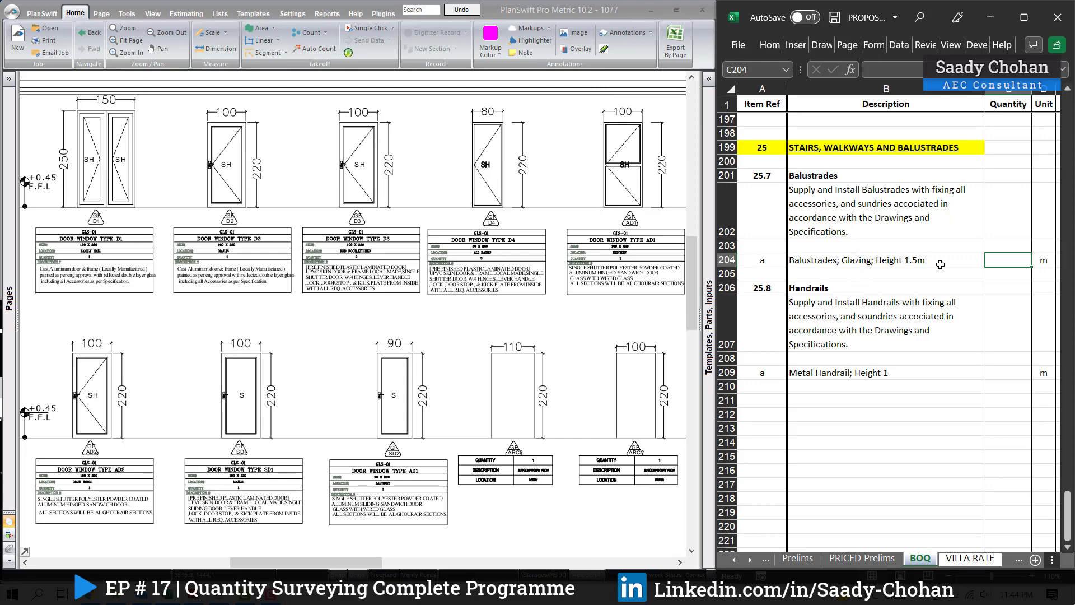
Create a 7.1 m Balustrades linear takeoff on the first floor plan linked to C204
{"action": "left_click", "coordinate": [885, 259]}
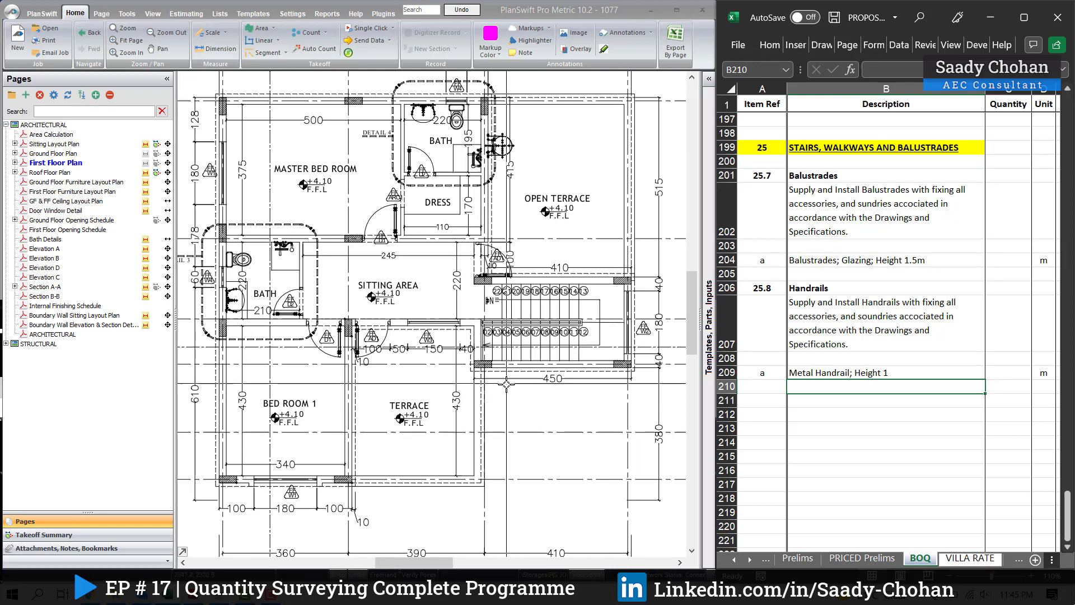
{"action": "scroll", "scroll_direction": "down", "scroll_amount": 3}
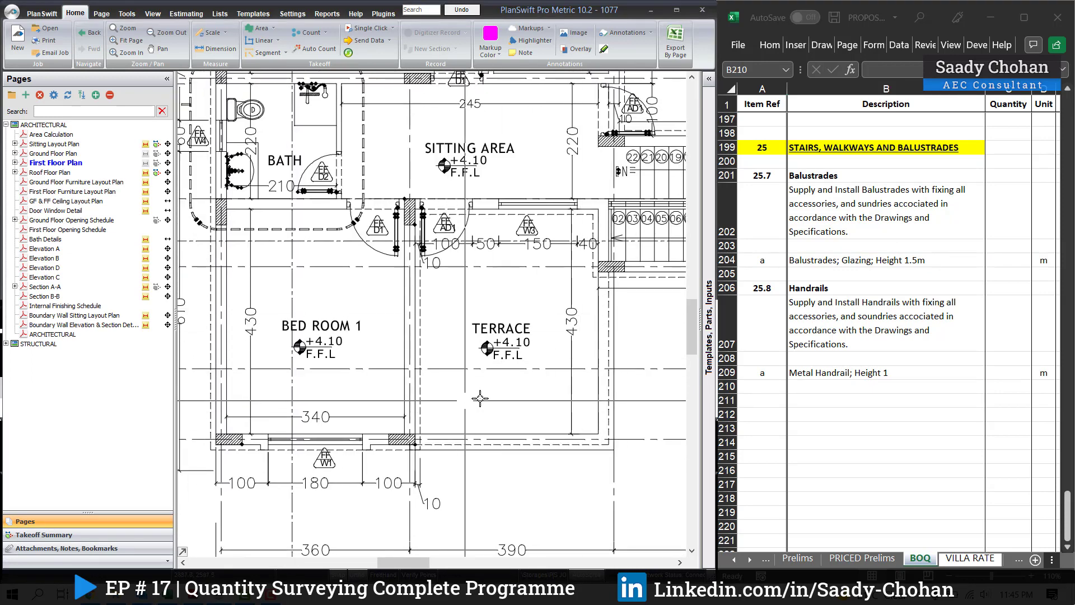
{"action": "mouse_move", "coordinate": [621, 307]}
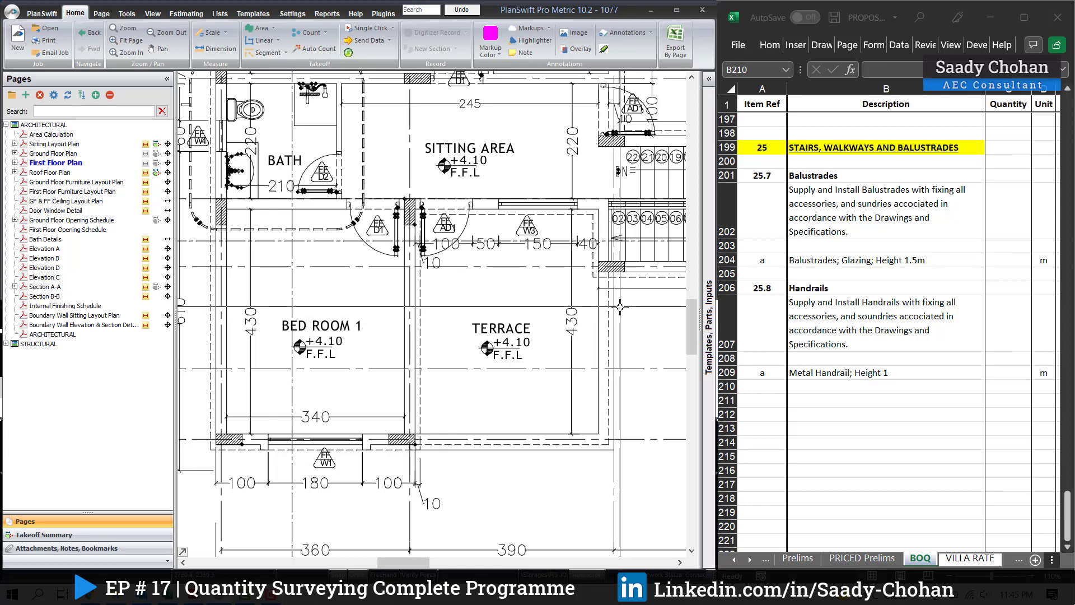
{"action": "left_click", "coordinate": [1007, 260]}
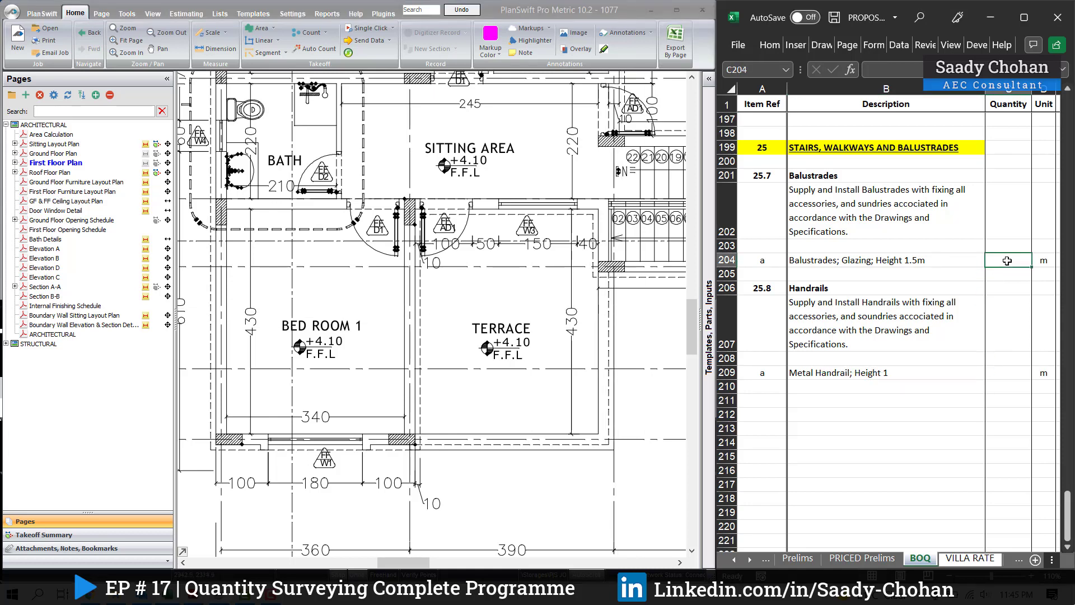
{"action": "right_click", "coordinate": [1006, 260]}
{"action": "type", "text": "Balustrades"}
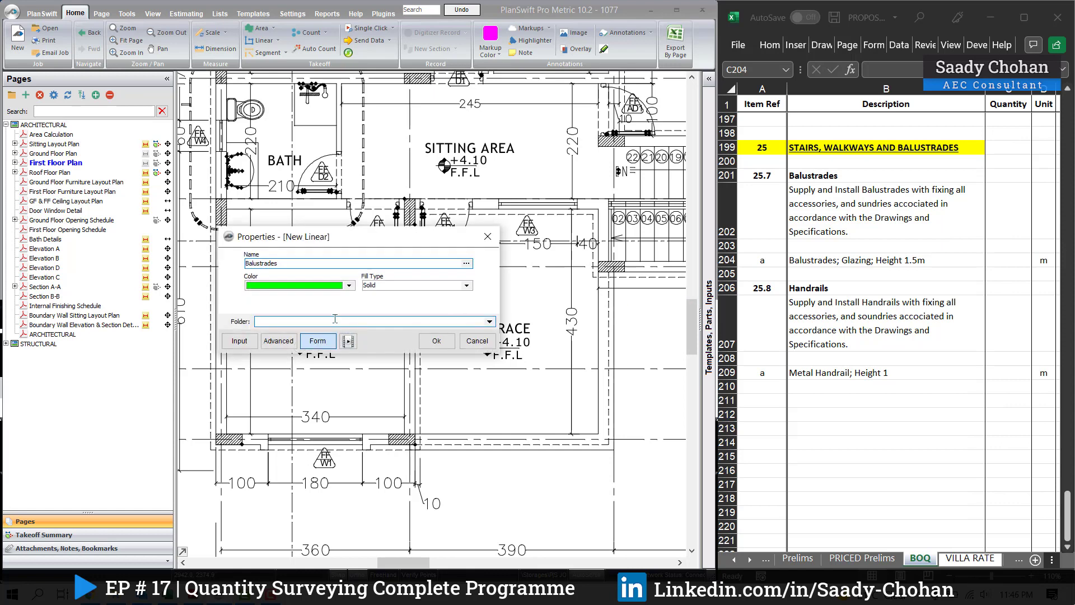
{"action": "left_click", "coordinate": [436, 340]}
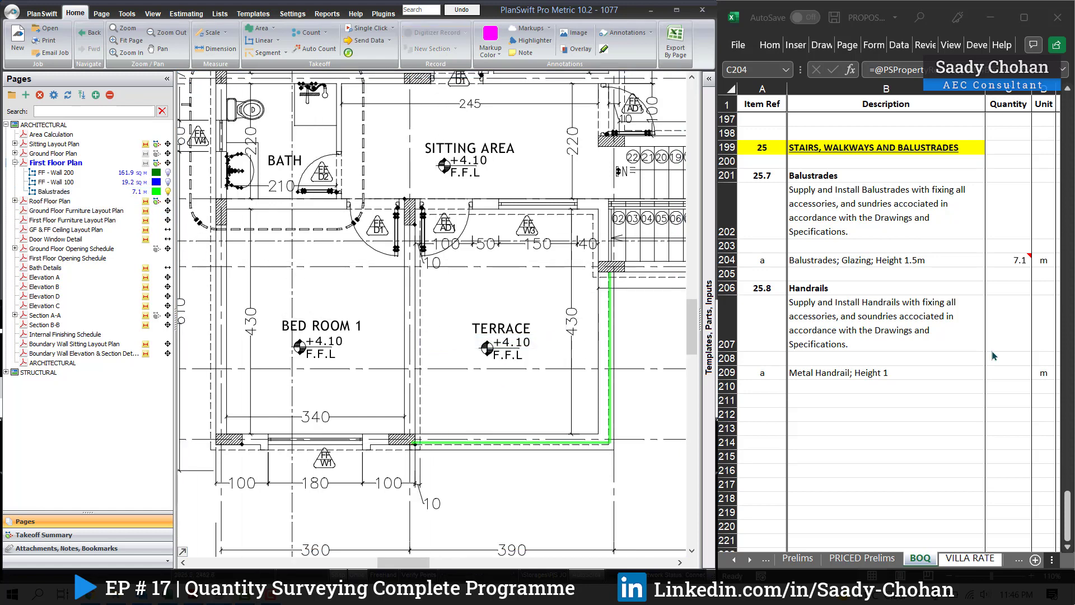
{"action": "left_click", "coordinate": [1008, 287]}
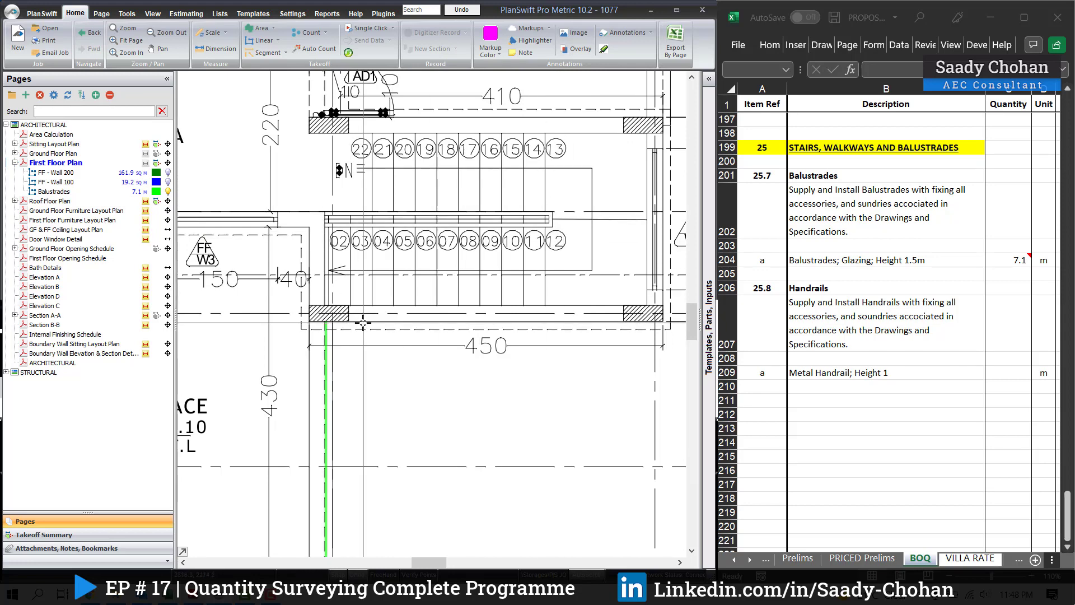
{"action": "mouse_move", "coordinate": [280, 283]}
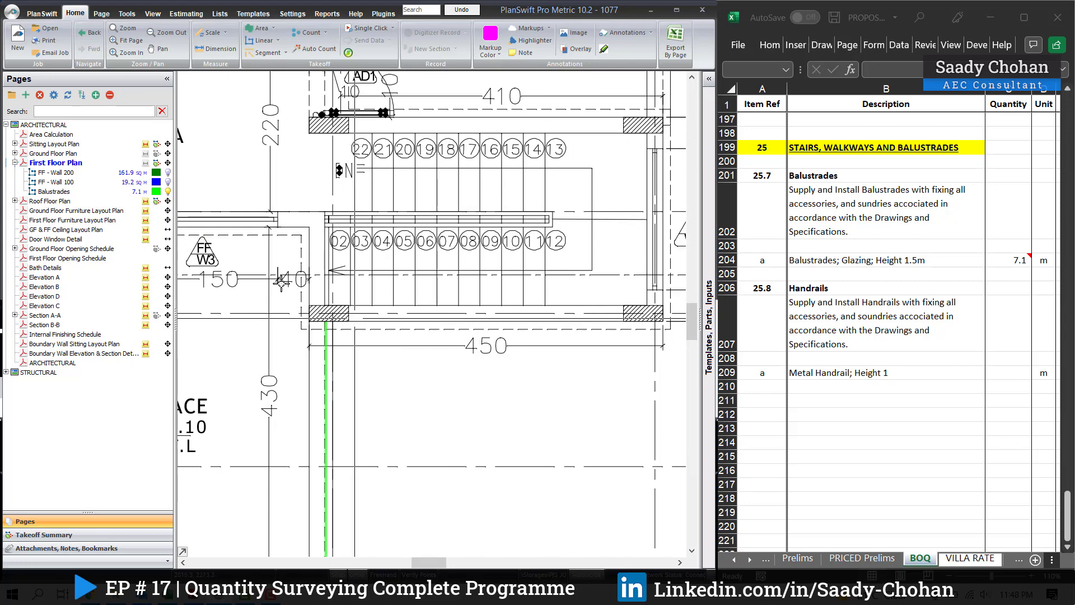
{"action": "mouse_move", "coordinate": [321, 242]}
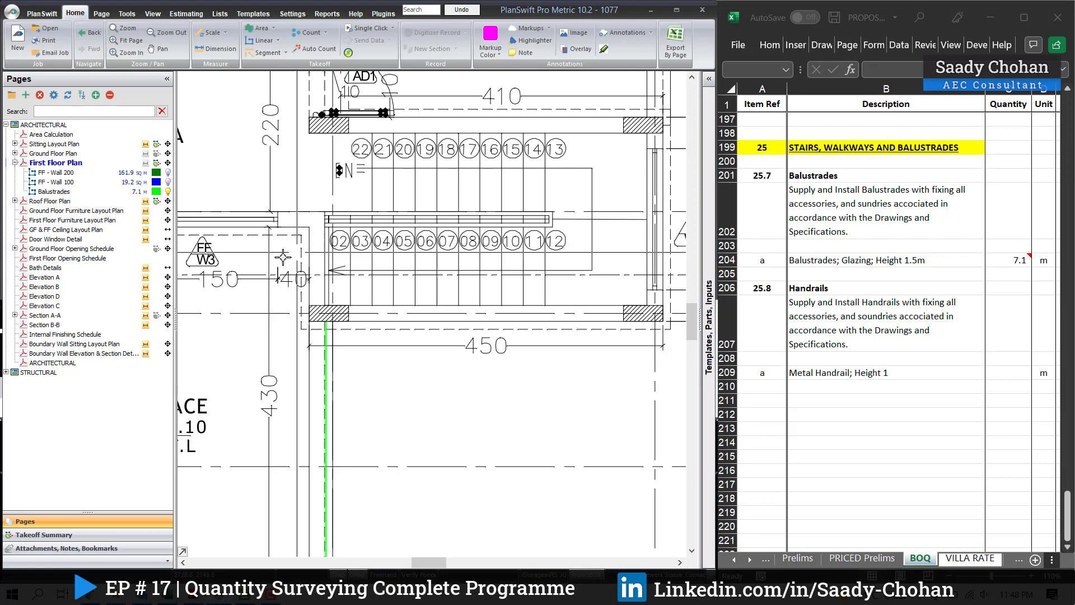
On Section A-A, create a linked linear takeoff named 'Staircase Handrail' from C209
{"action": "left_click", "coordinate": [46, 296]}
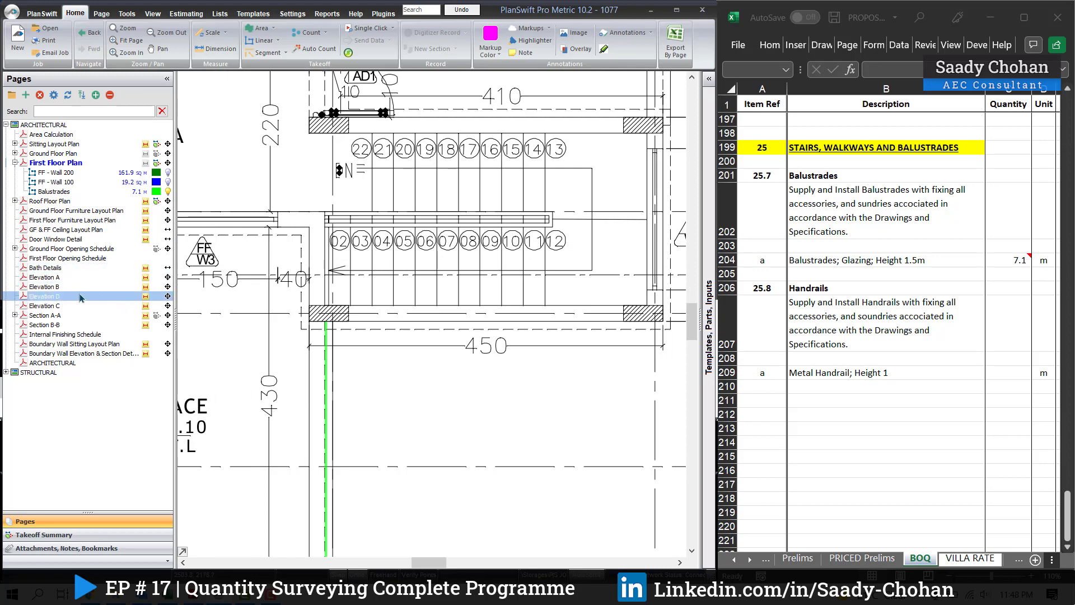
{"action": "left_click", "coordinate": [46, 314]}
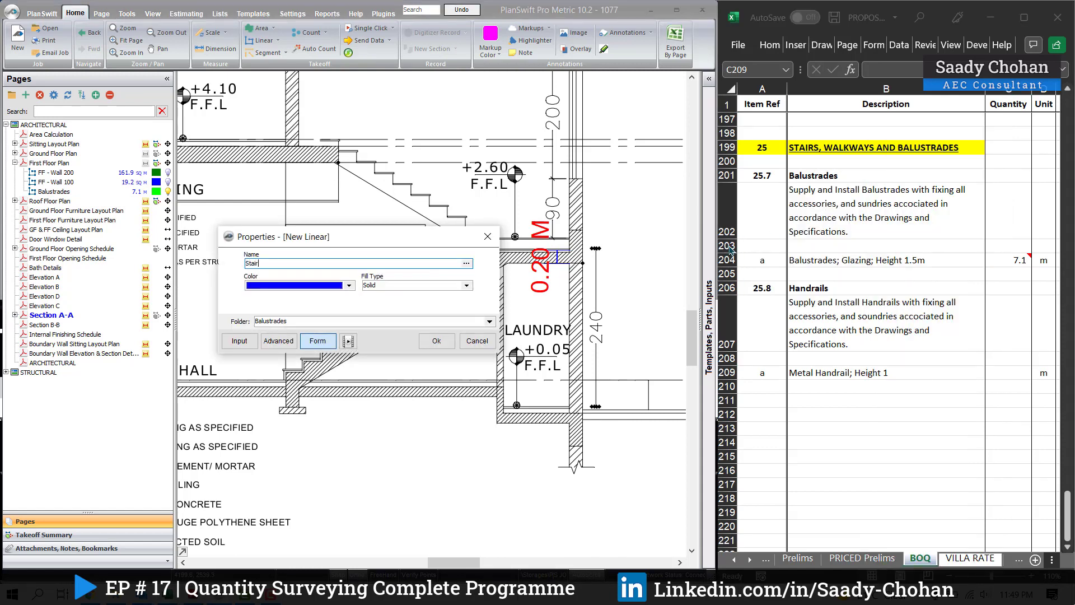
{"action": "type", "text": "Staircase Handrail"}
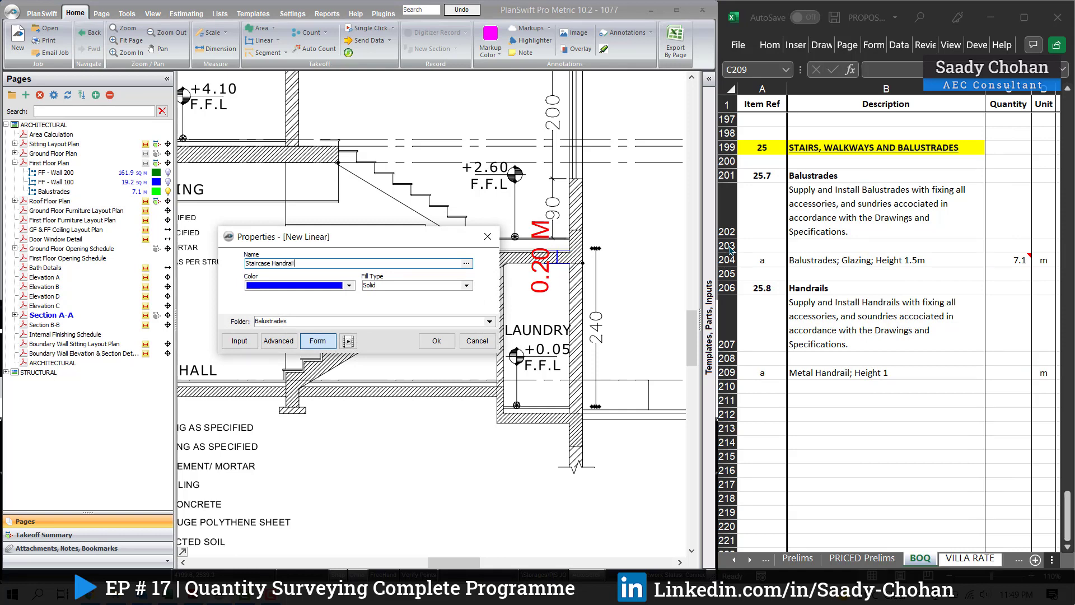
{"action": "left_click", "coordinate": [435, 341]}
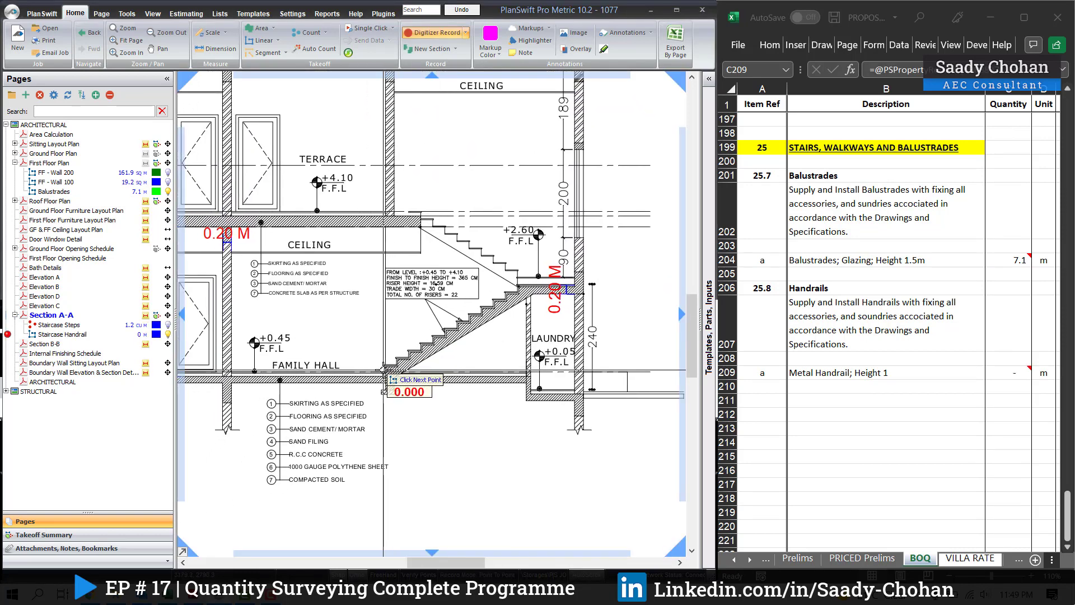
Trace the 7.1 m staircase handrail along the stair and stop the takeoff
{"action": "left_click", "coordinate": [517, 284]}
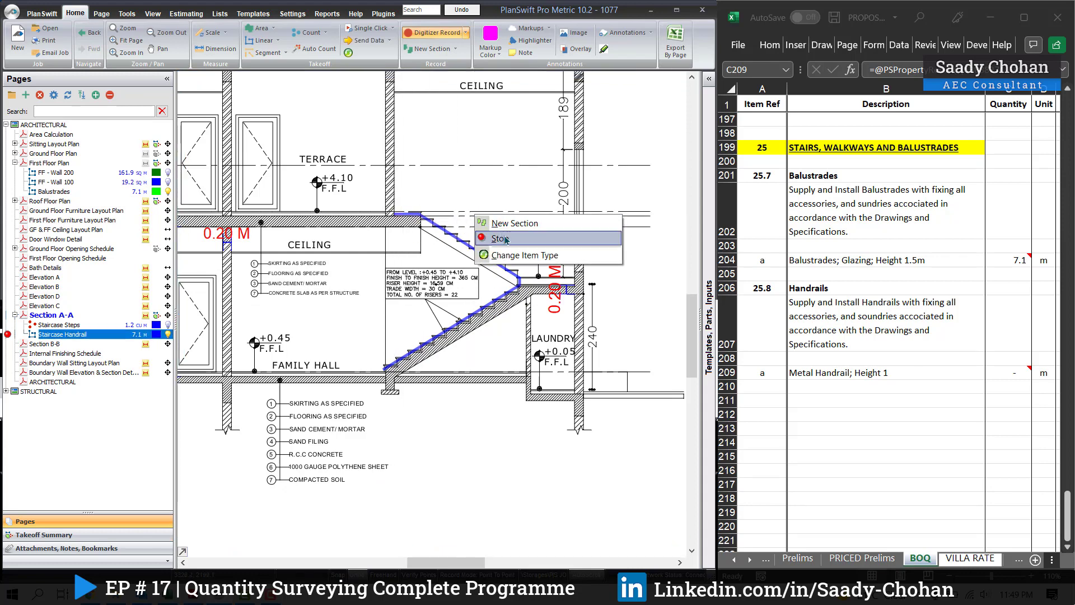
{"action": "left_click", "coordinate": [499, 238]}
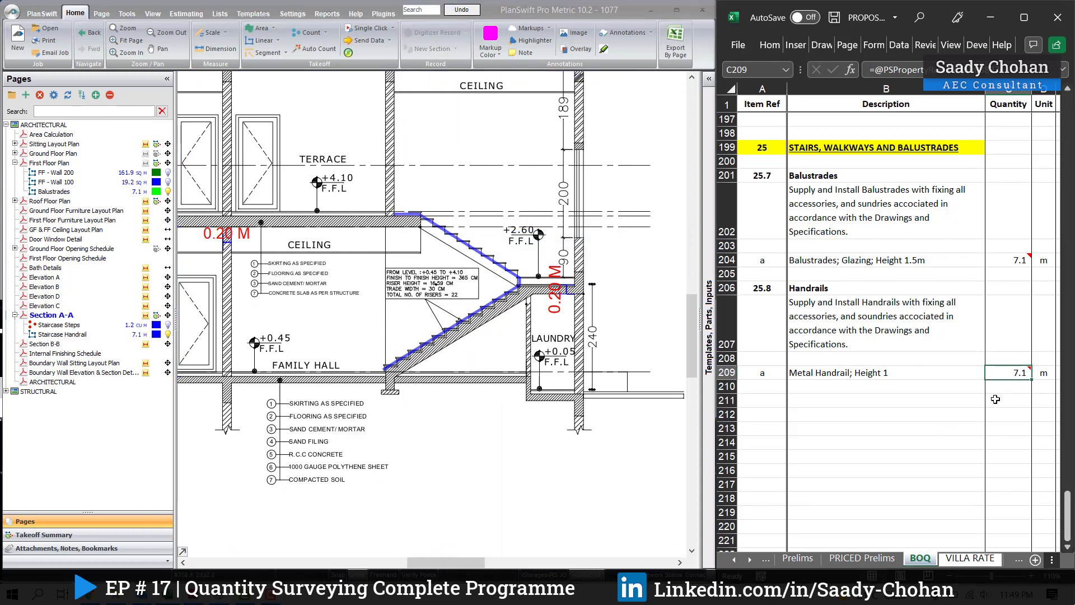
{"action": "mouse_move", "coordinate": [982, 385]}
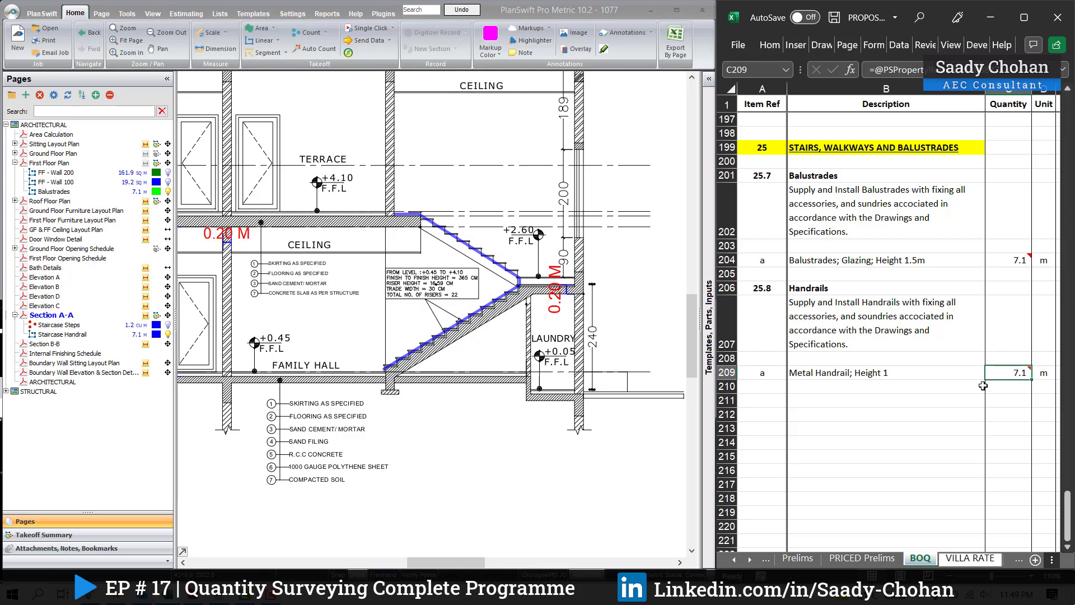
{"action": "left_click", "coordinate": [62, 334]}
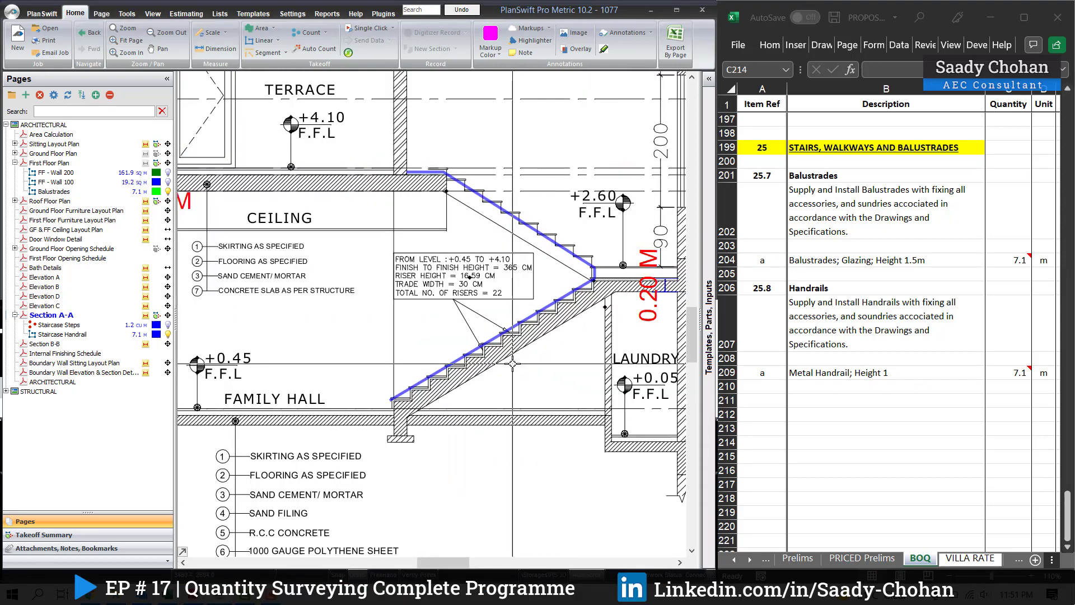
{"action": "mouse_move", "coordinate": [446, 332]}
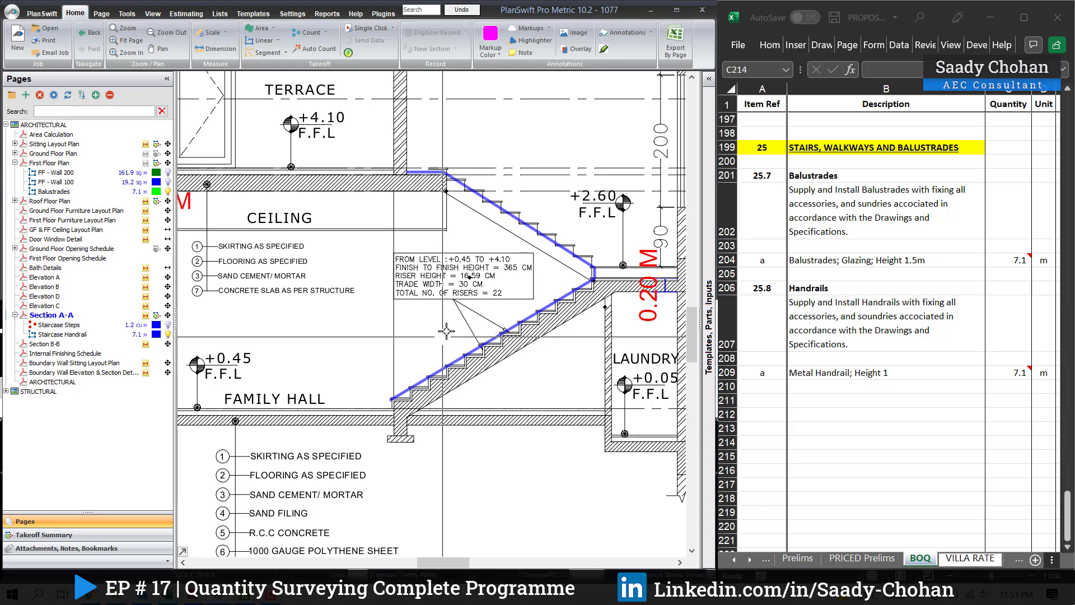
{"action": "mouse_move", "coordinate": [456, 323]}
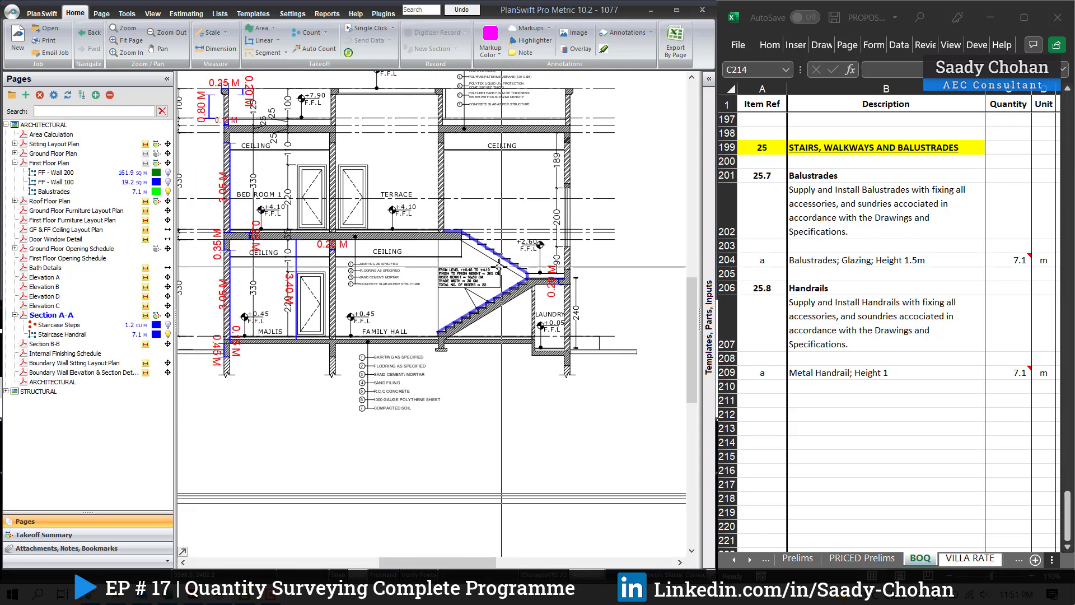
{"action": "mouse_move", "coordinate": [491, 266]}
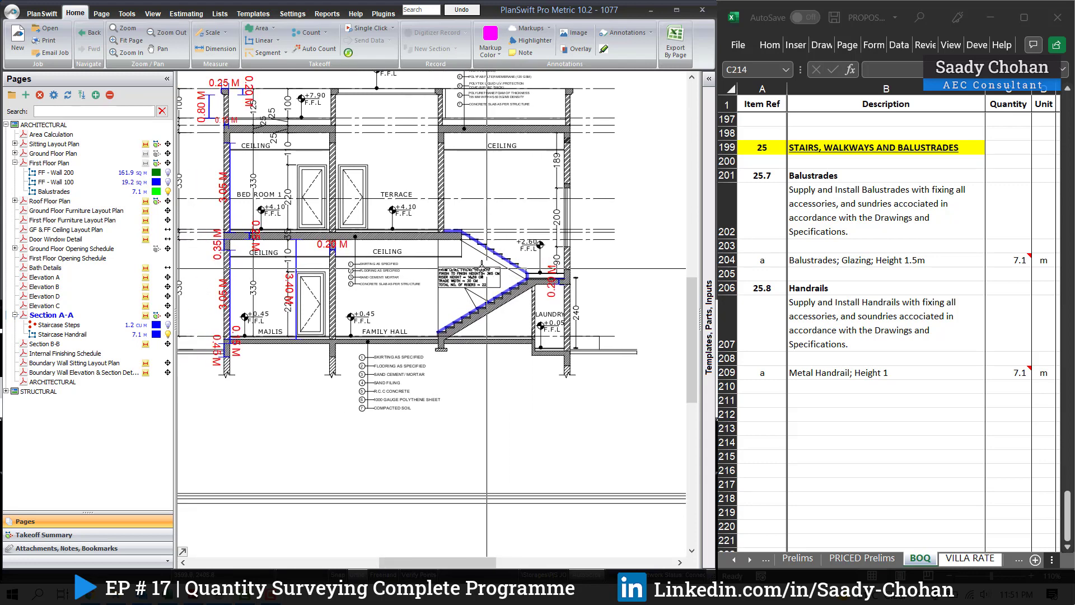
Add a 3.3 m Staircase Handrail takeoff on the ground floor plan, bringing the handrail to 10.3 m
{"action": "left_click", "coordinate": [60, 153]}
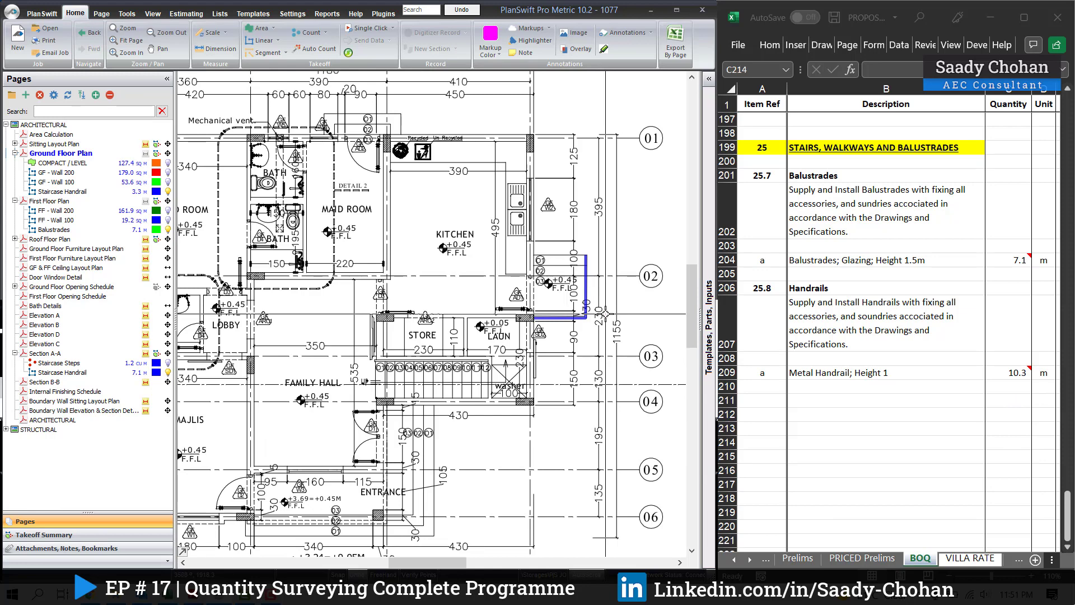
{"action": "left_click", "coordinate": [1008, 443]}
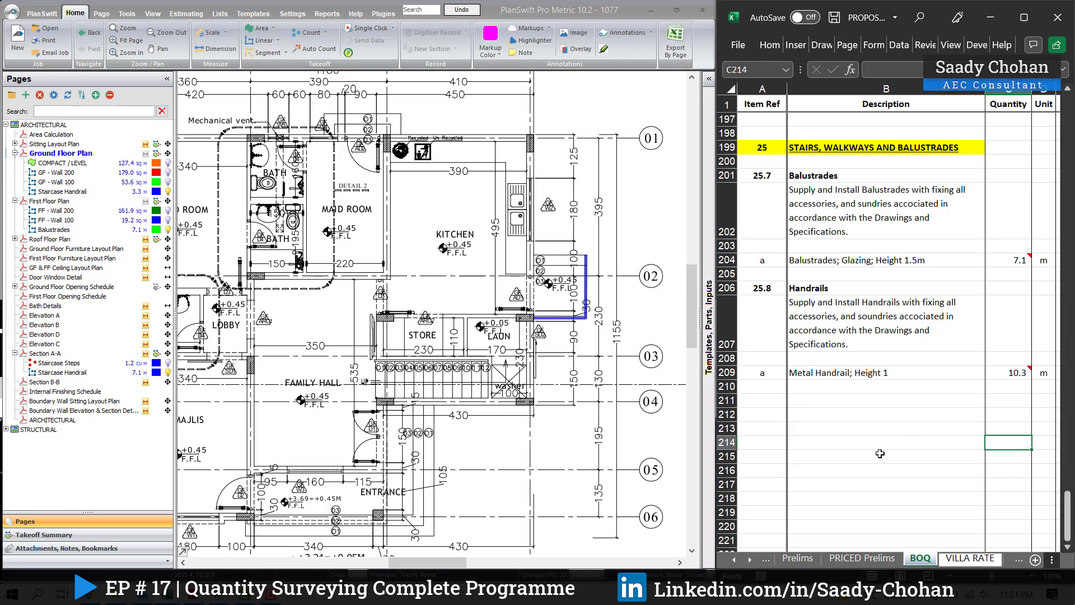
{"action": "mouse_move", "coordinate": [1027, 411]}
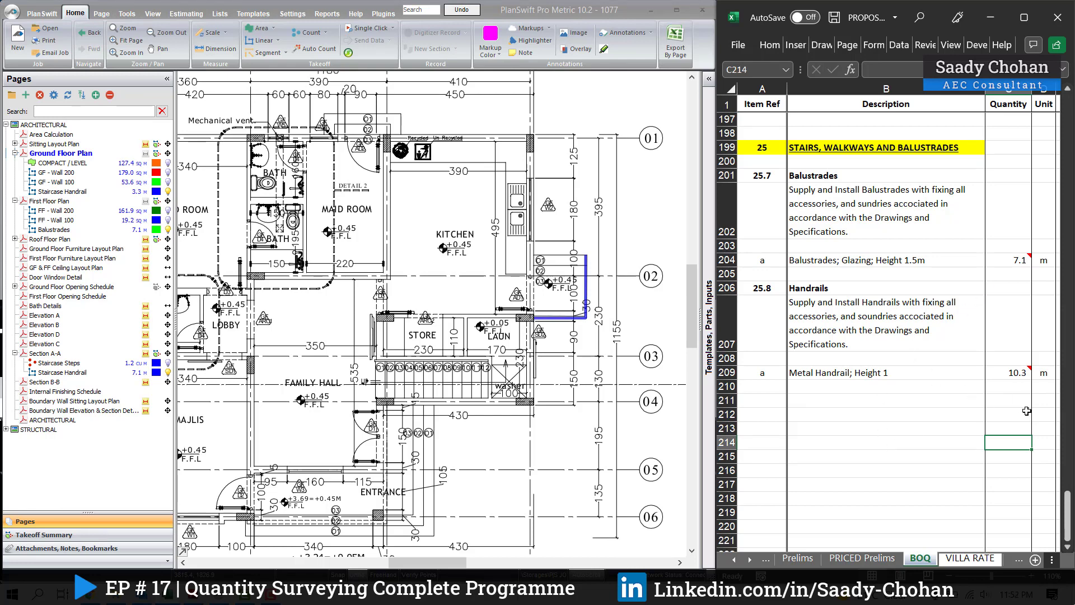